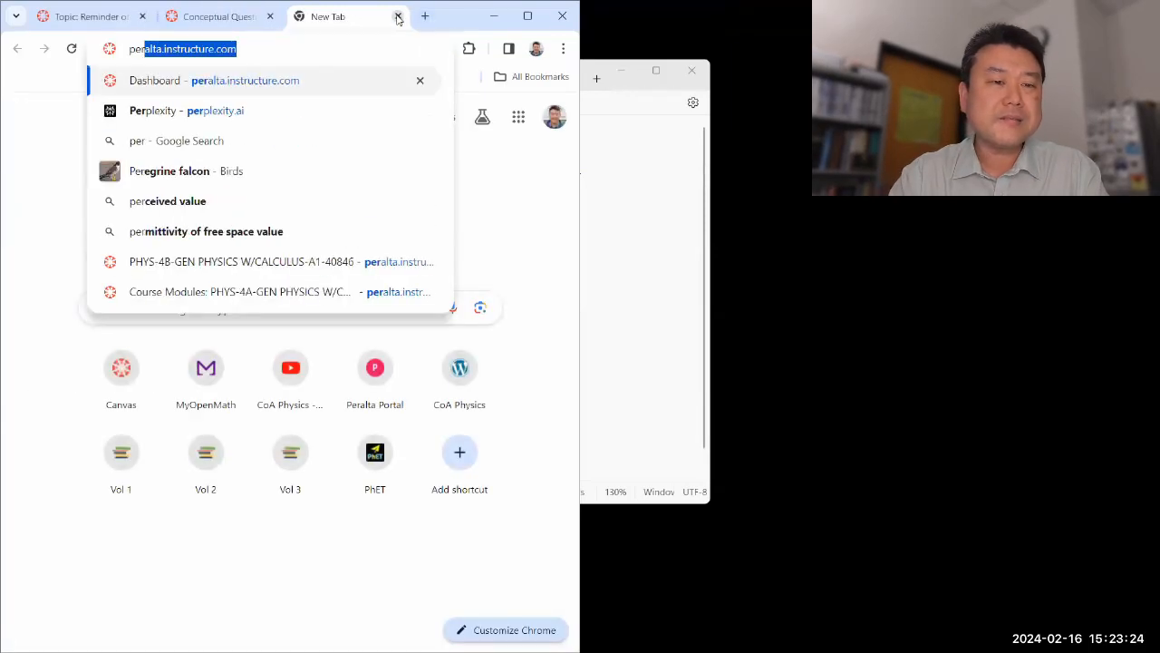
# Load perplexity.ai in the tab next to the Canvas optics assignment.
pyautogui.click(187, 111)
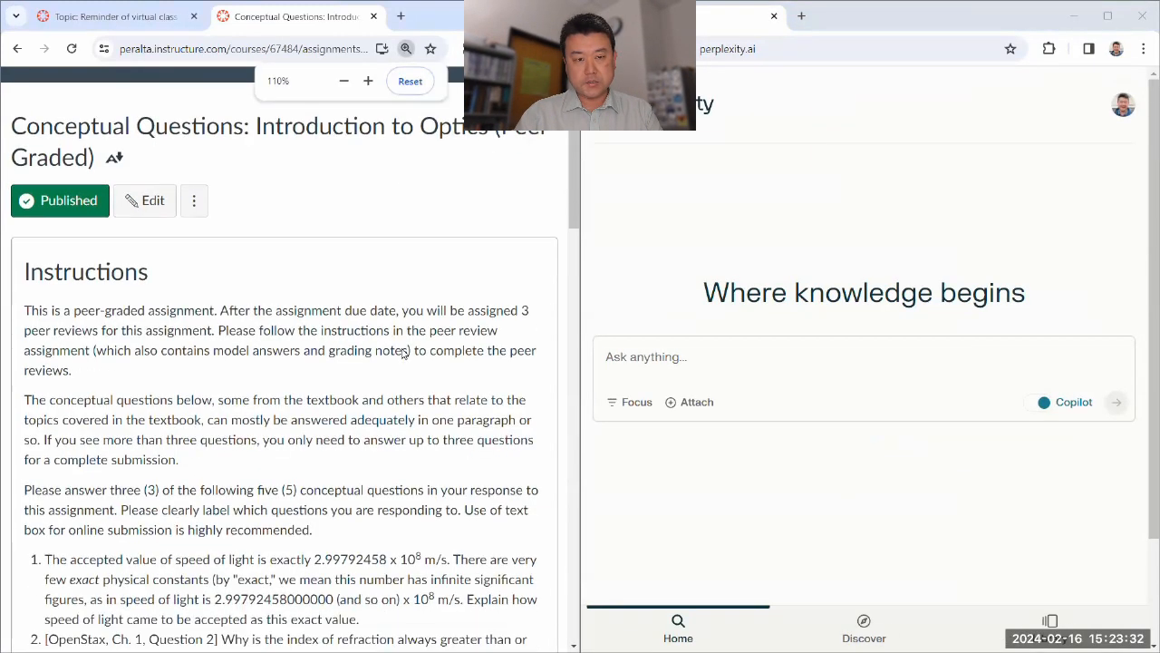
# Highlight question 1 on why the speed of light has an exact value.
pyautogui.scroll(-3)
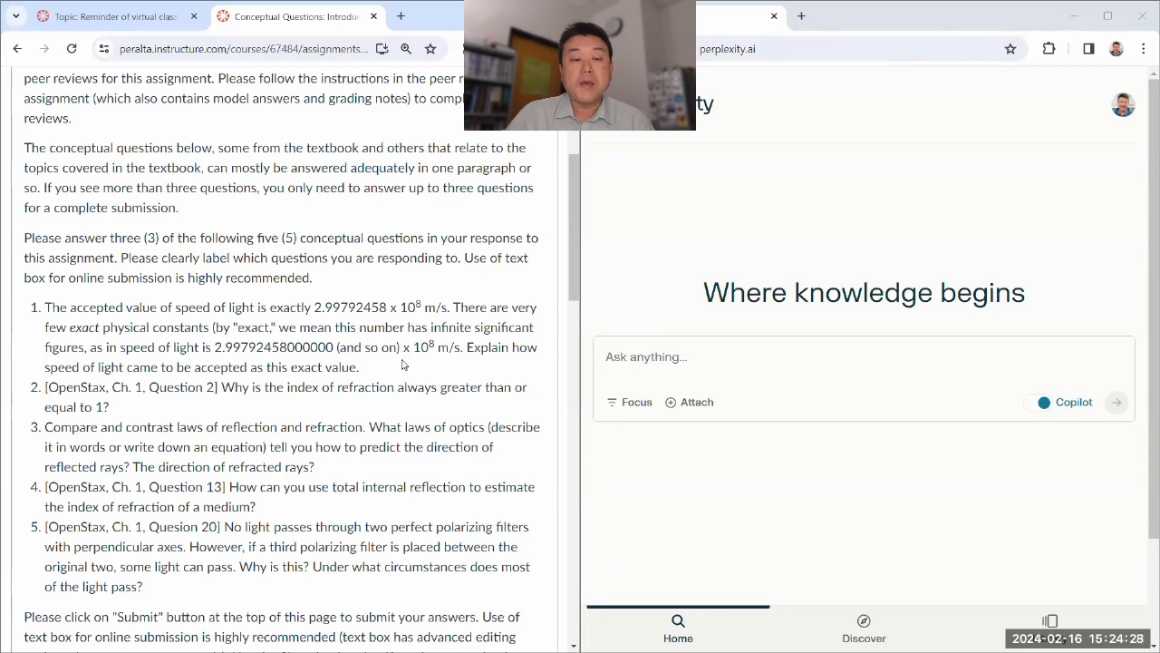
pyautogui.moveTo(214, 326); pyautogui.dragTo(359, 367)
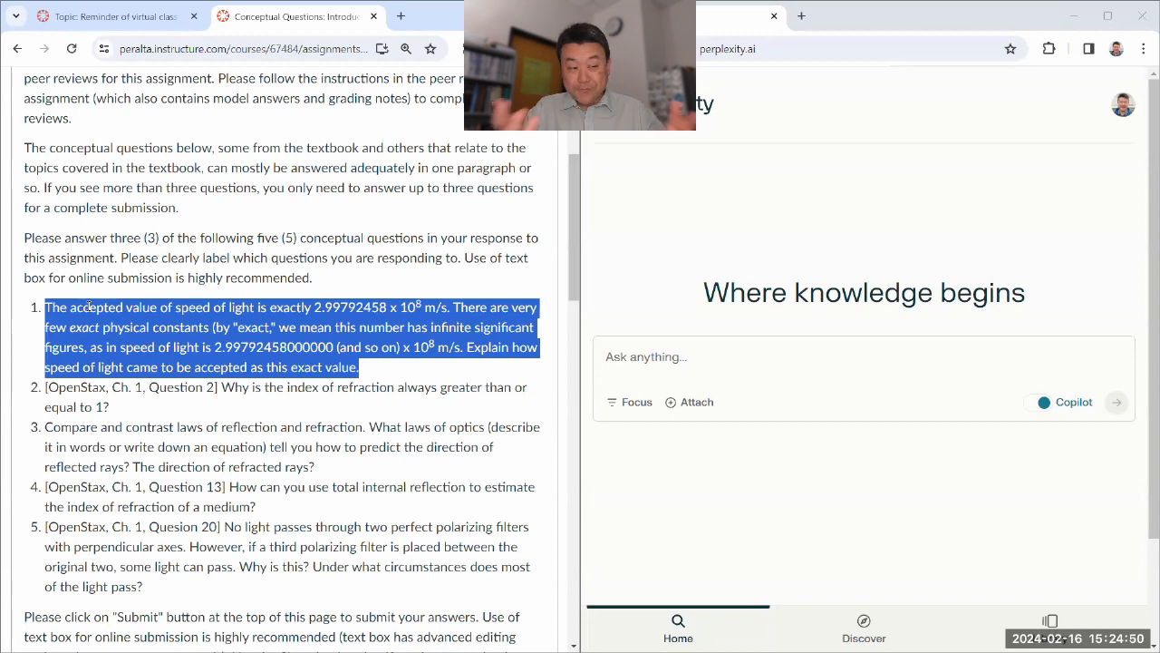
# Submit the pasted speed-of-light question to Perplexity for an answer.
pyautogui.scroll(-3)
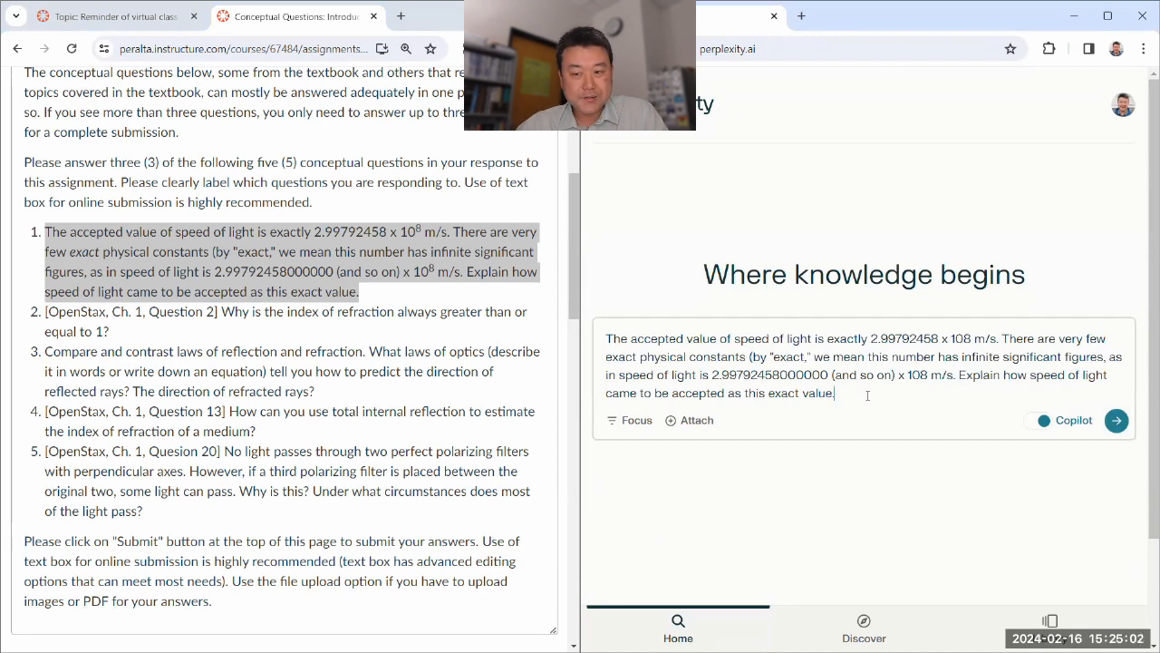
pyautogui.click(1117, 421)
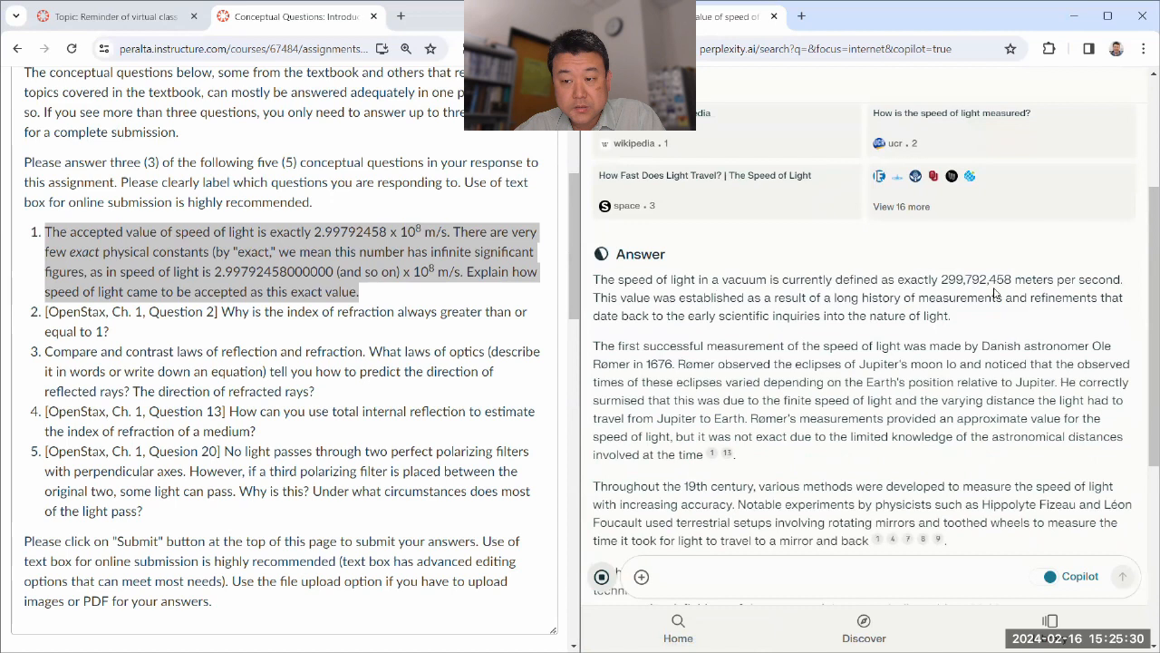
pyautogui.moveTo(961, 326)
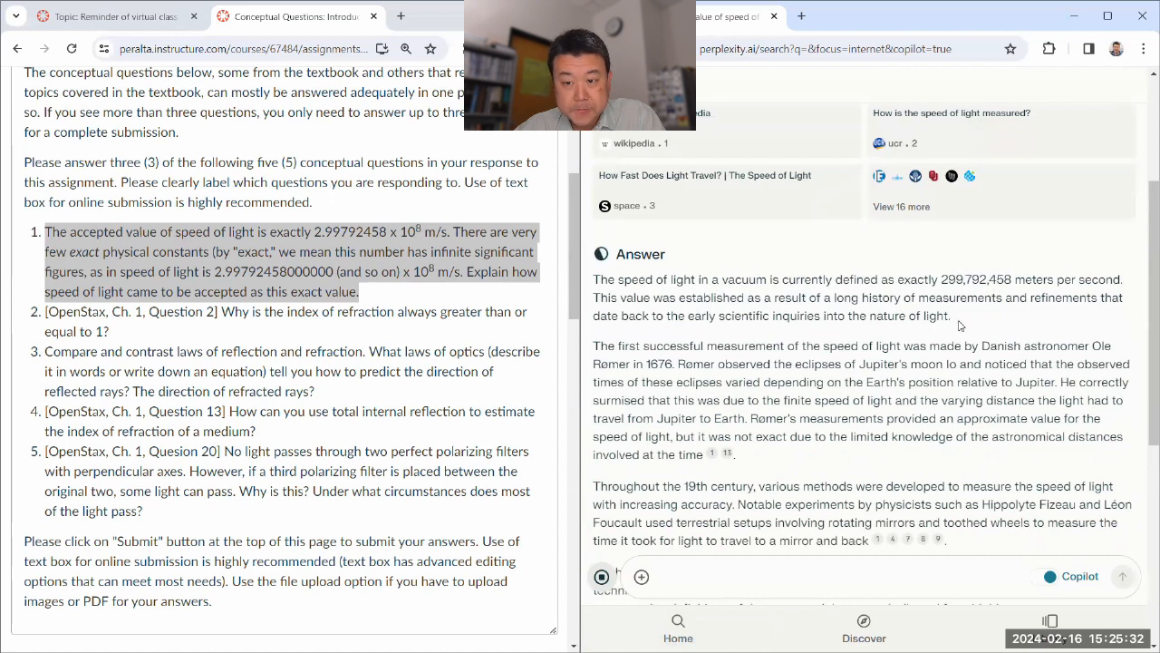
# Read the answer down to the 1972 laser measurement and the 1983 CGPM meter redefinition.
pyautogui.scroll(-3)
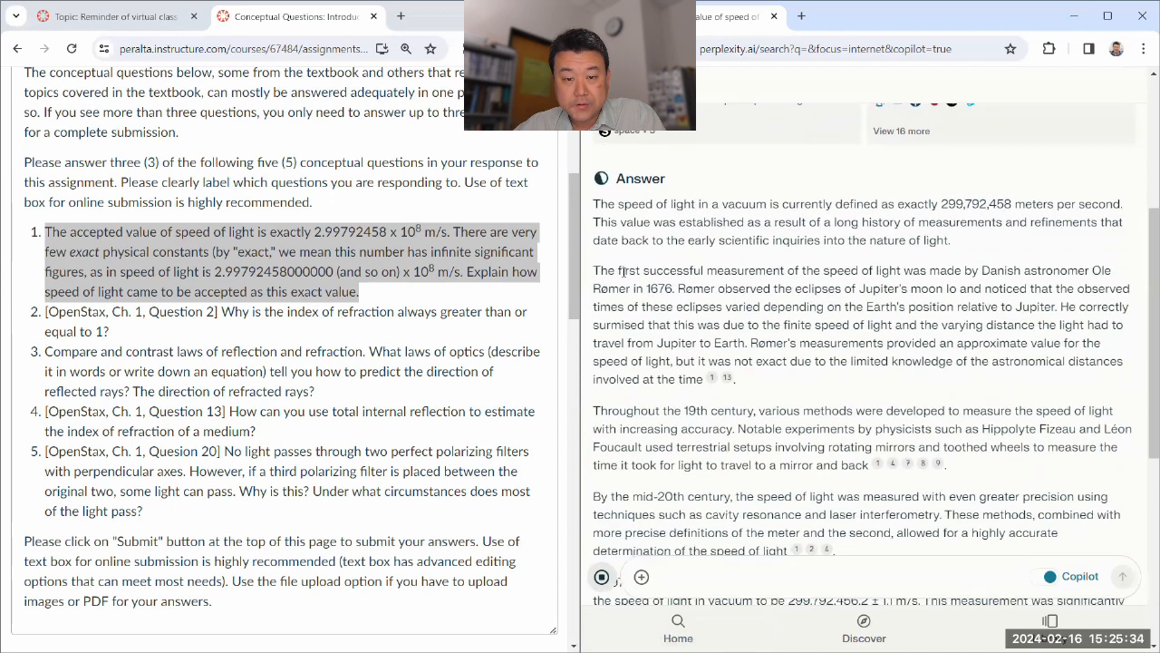
pyautogui.moveTo(725, 379)
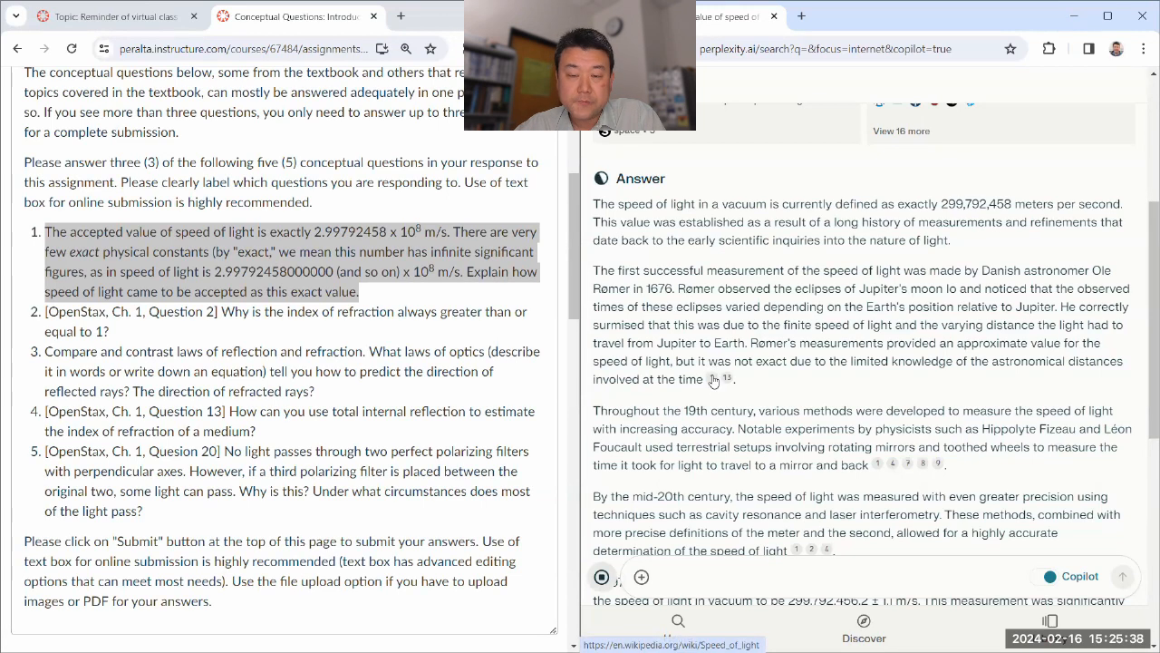
pyautogui.moveTo(591, 270); pyautogui.dragTo(617, 290)
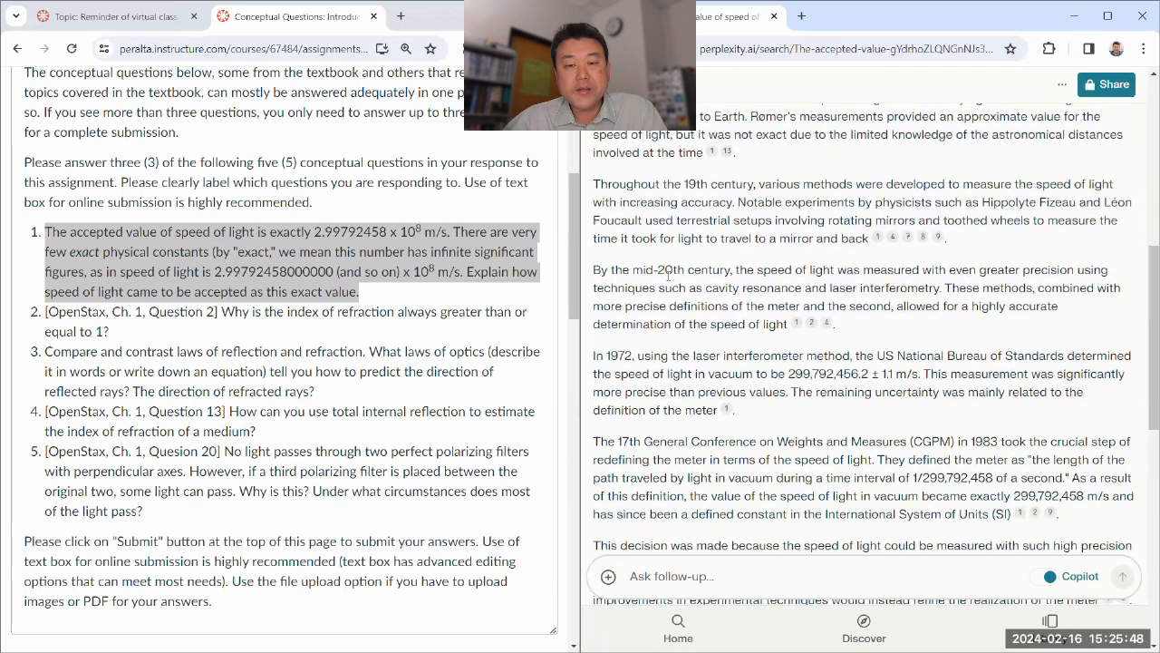
pyautogui.scroll(-3)
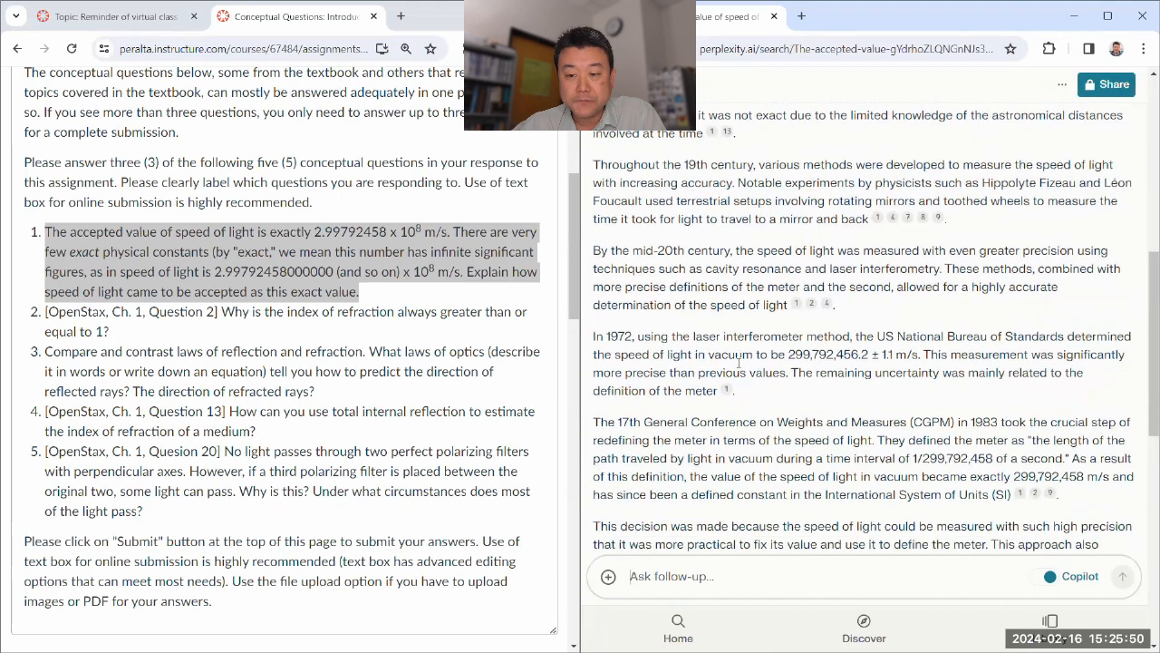
pyautogui.scroll(-3)
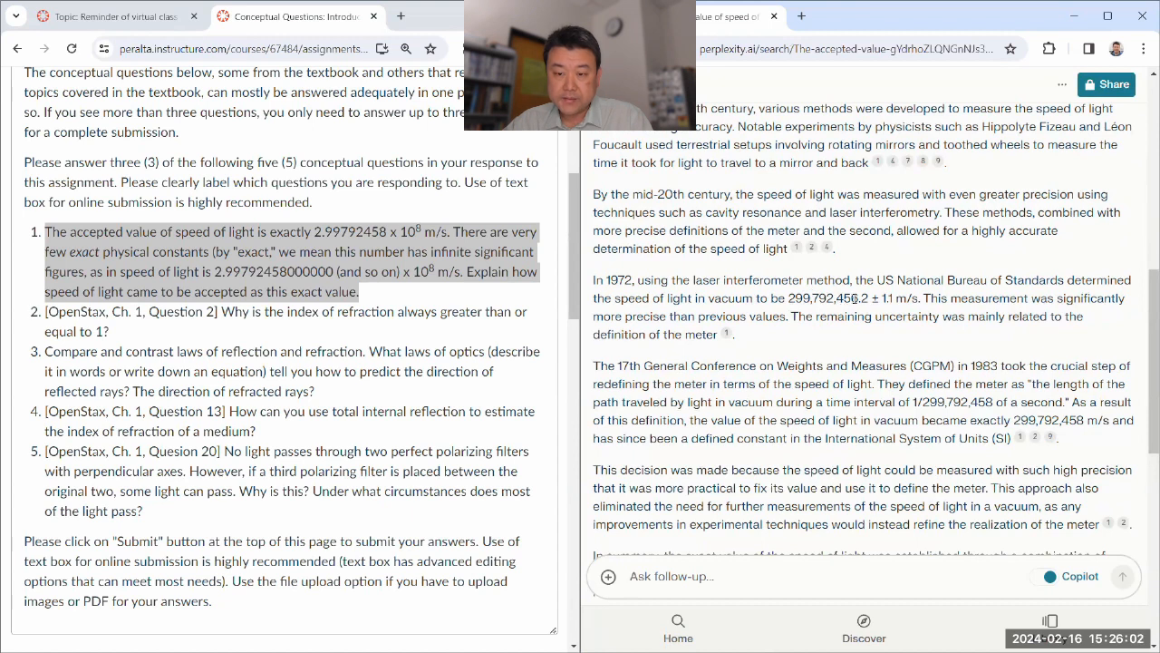
pyautogui.moveTo(856, 301)
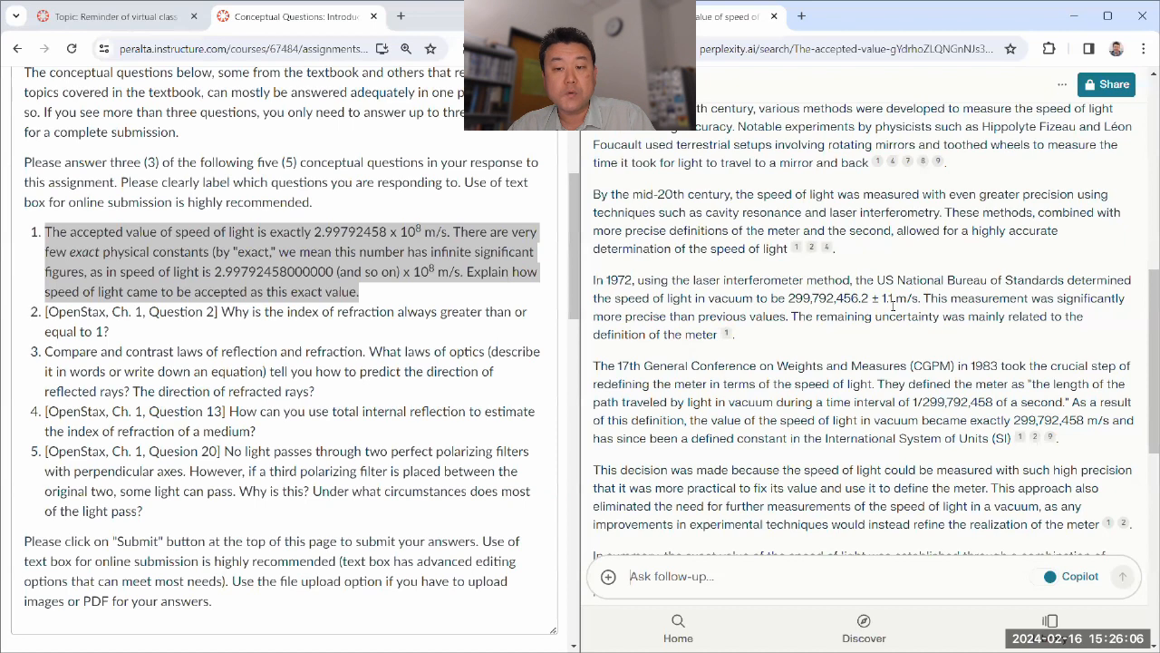
pyautogui.doubleClick(850, 297)
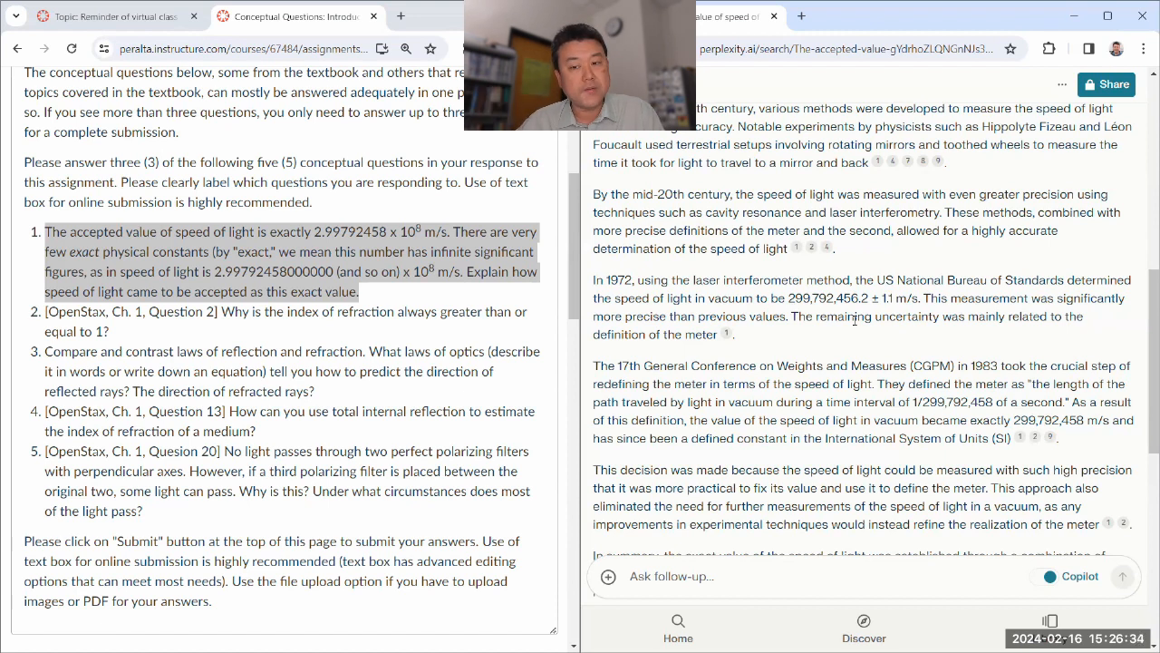
pyautogui.scroll(-3)
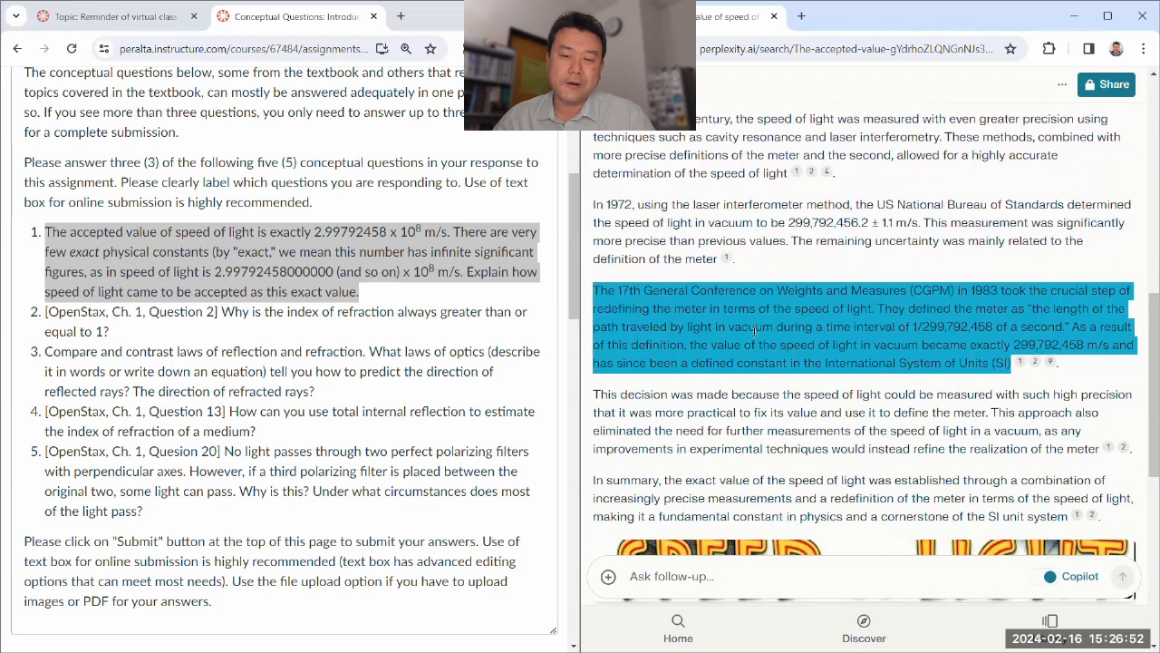
pyautogui.scroll(-3)
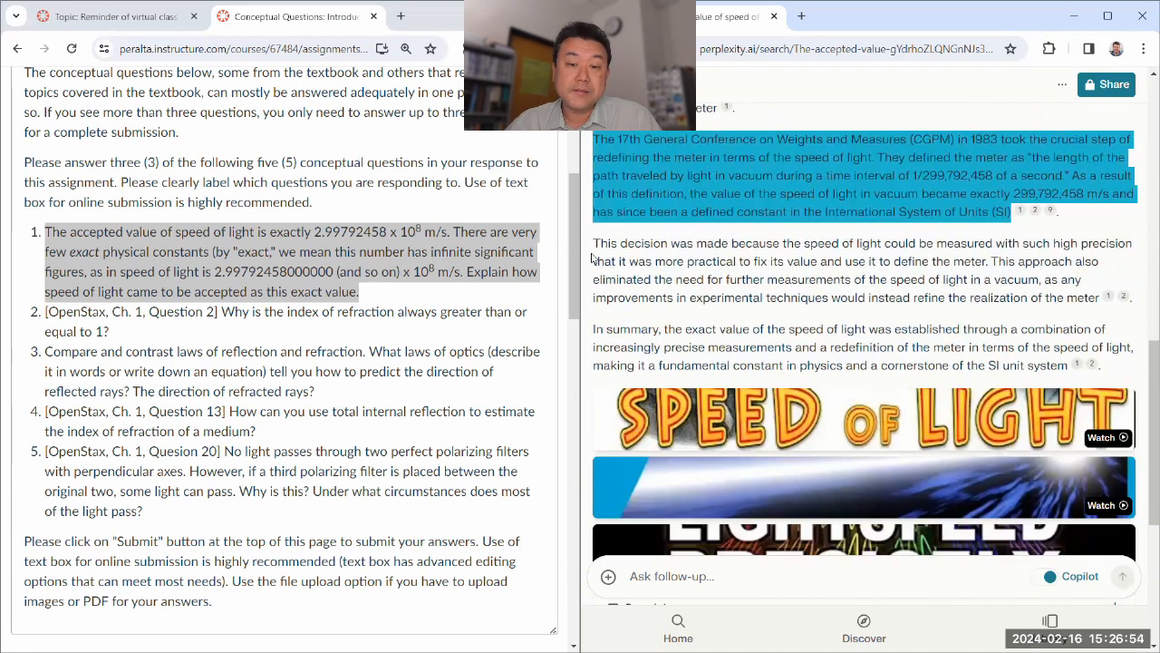
pyautogui.moveTo(593, 243); pyautogui.dragTo(874, 261)
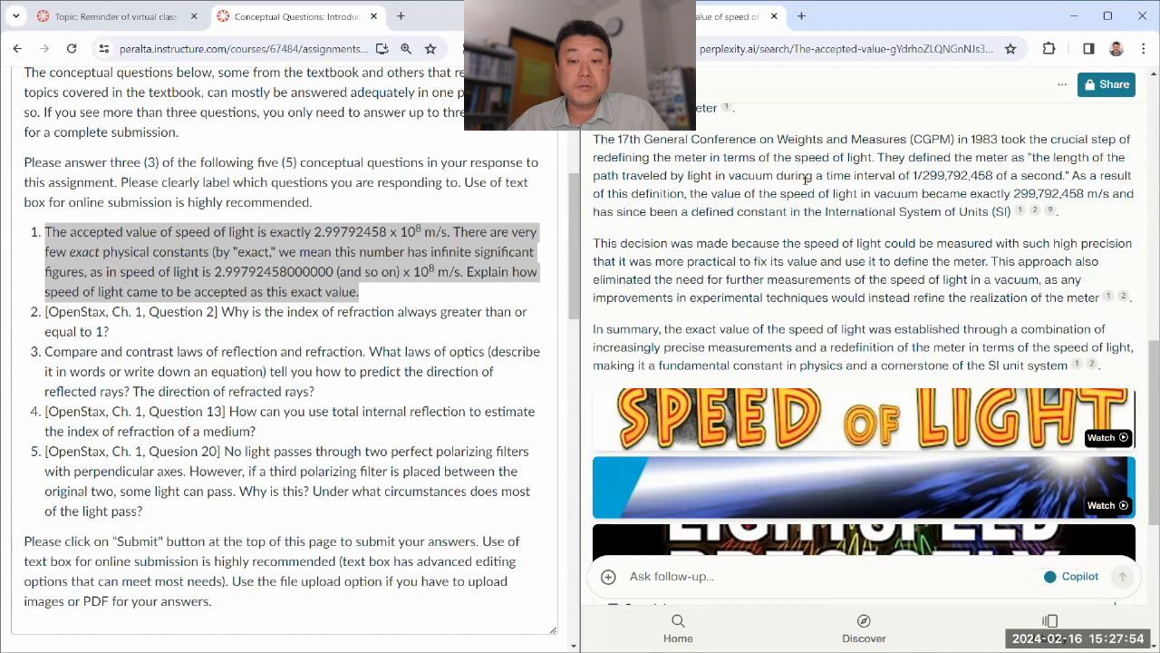
pyautogui.moveTo(769, 193); pyautogui.dragTo(860, 192)
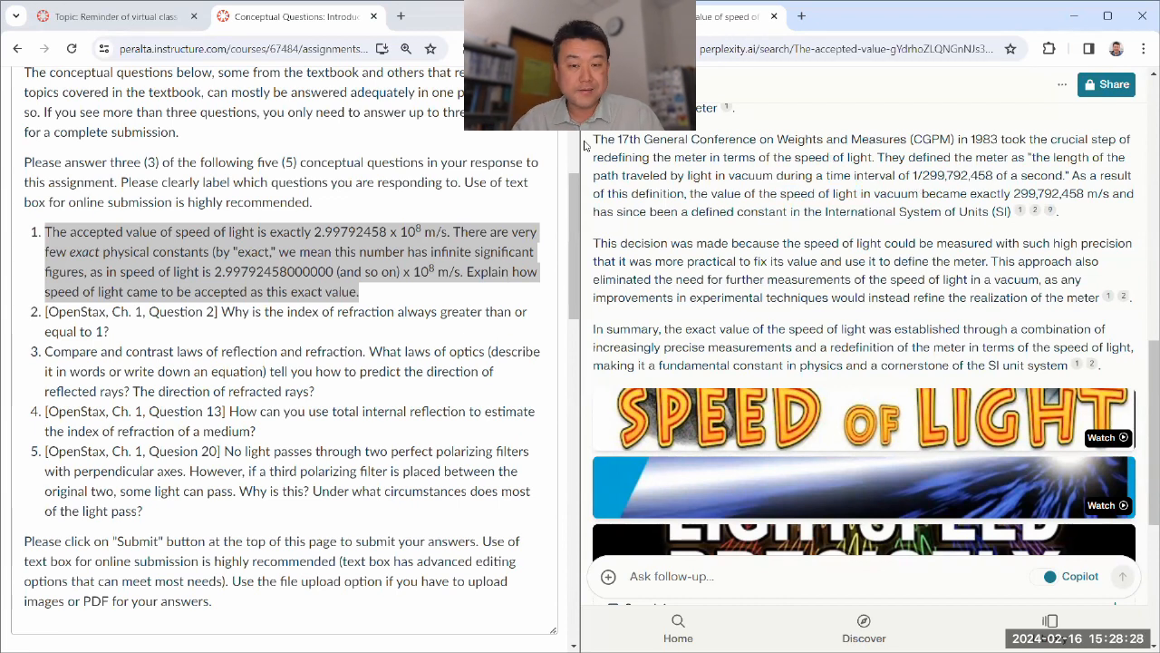
pyautogui.moveTo(823, 225)
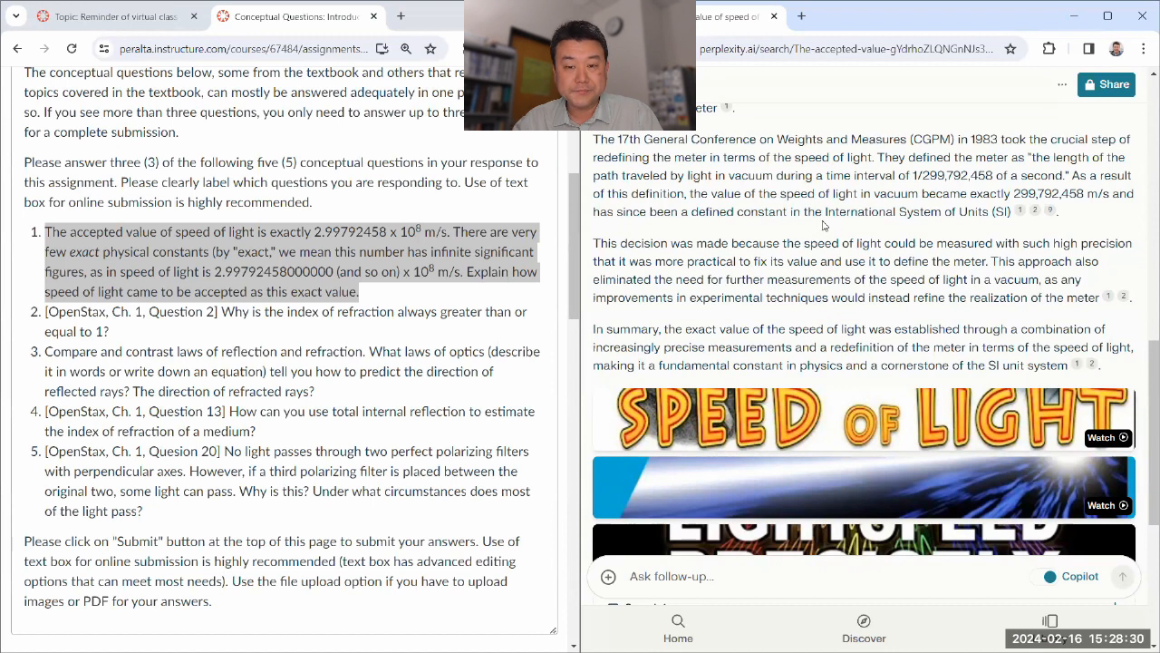
pyautogui.scroll(-3)
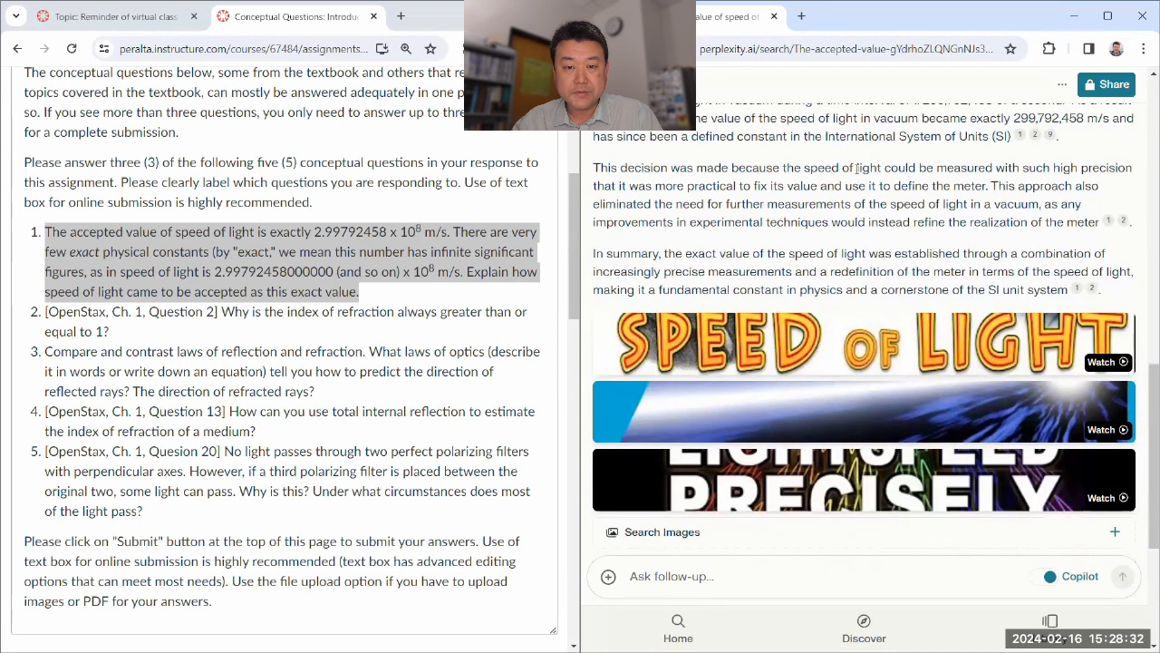
pyautogui.doubleClick(856, 167)
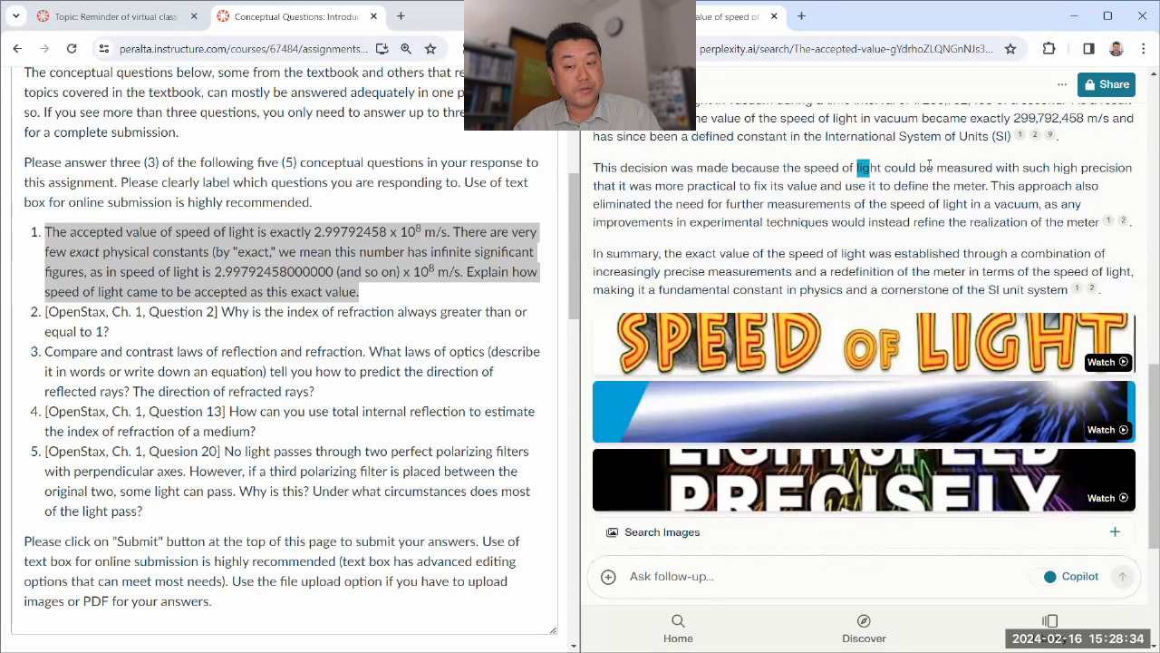
pyautogui.moveTo(857, 167); pyautogui.dragTo(1128, 166)
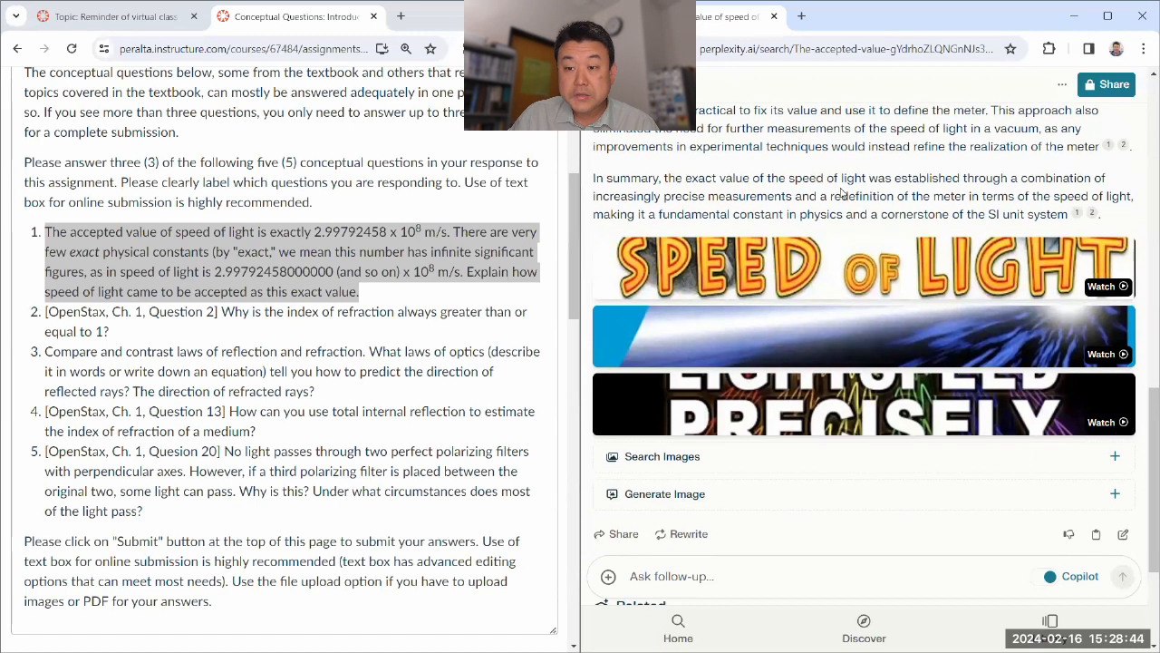
# Select question 2 on the refractive index being at least 1 and submit it to Perplexity.
pyautogui.scroll(-3)
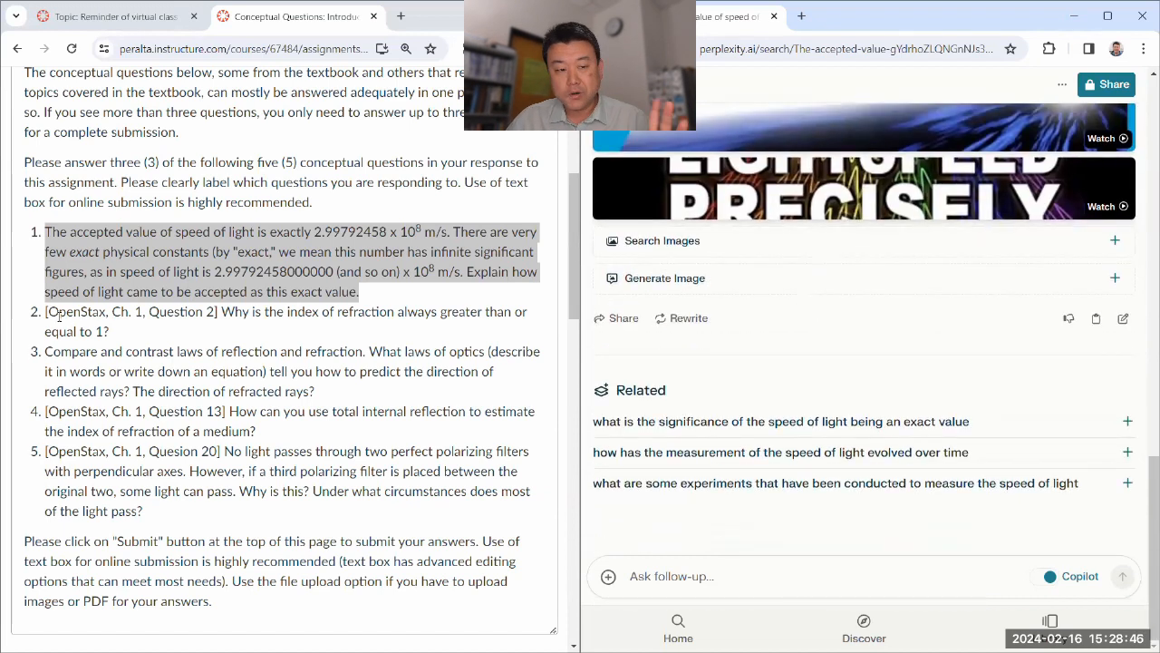
pyautogui.doubleClick(228, 312)
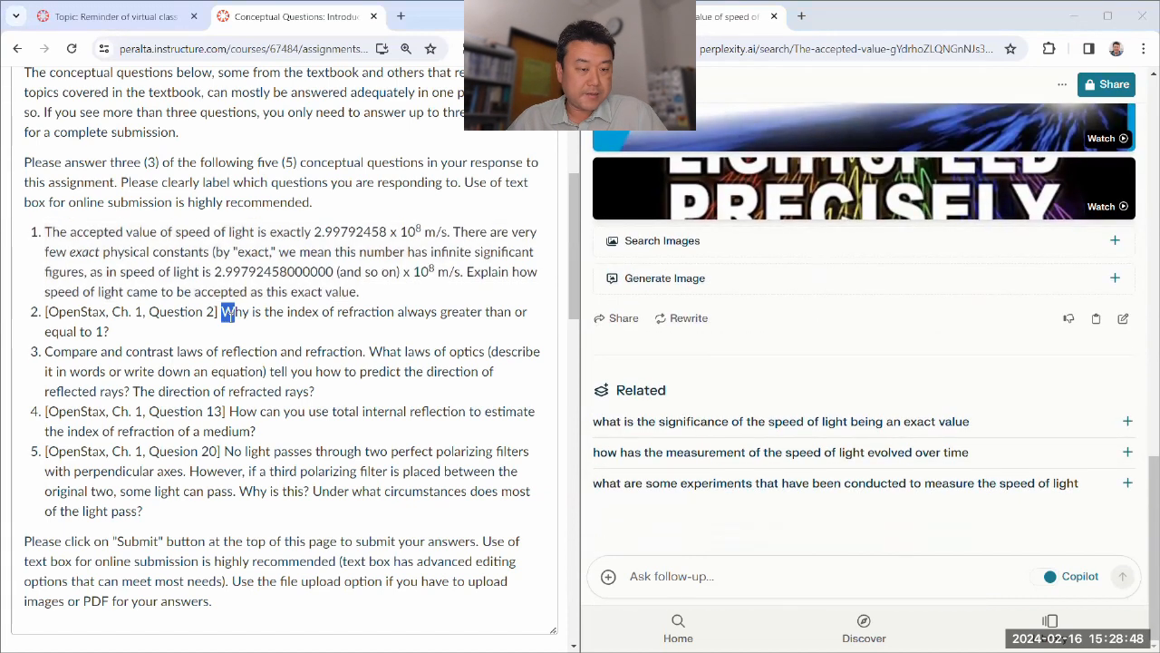
pyautogui.moveTo(224, 312); pyautogui.dragTo(109, 330)
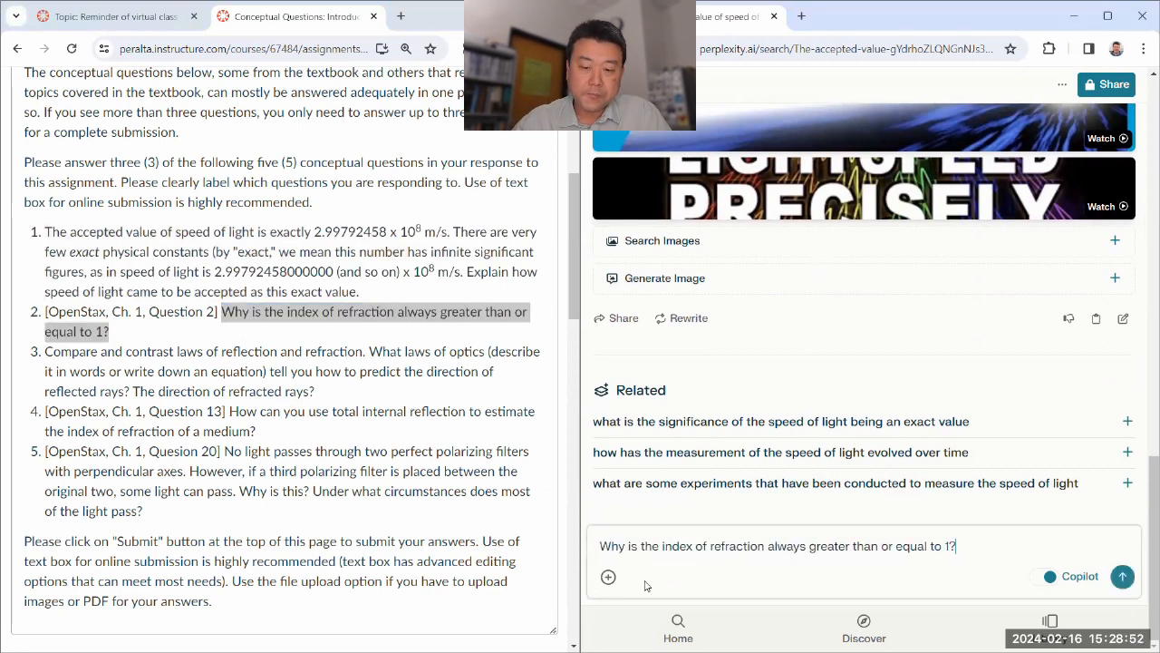
pyautogui.moveTo(544, 514)
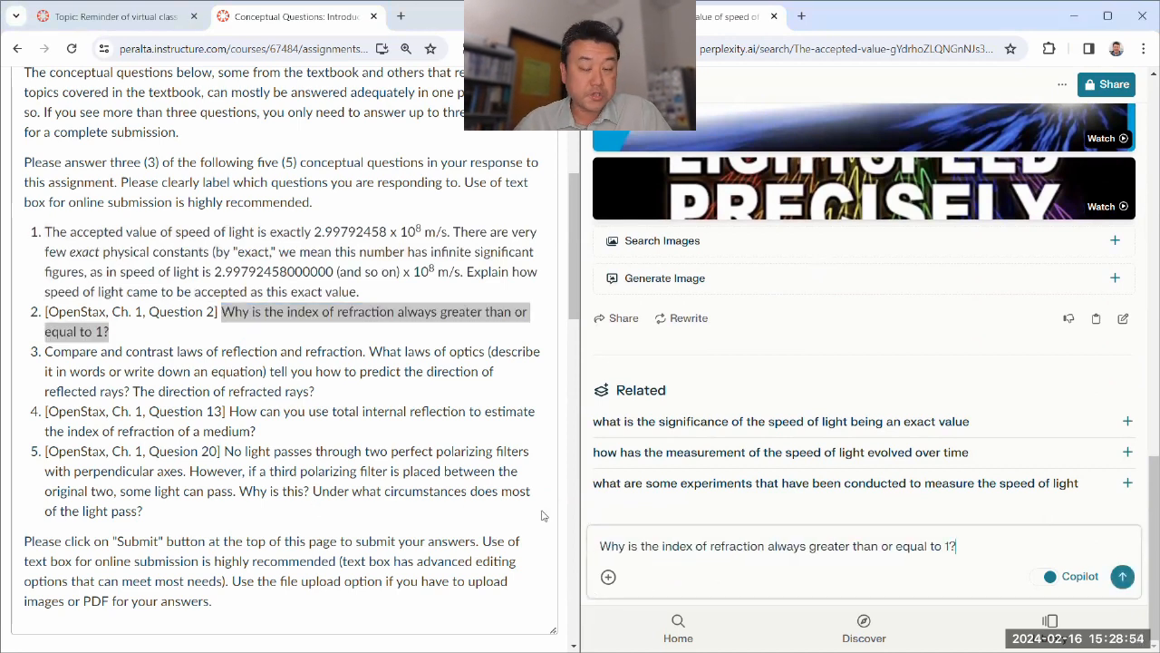
pyautogui.click(1122, 576)
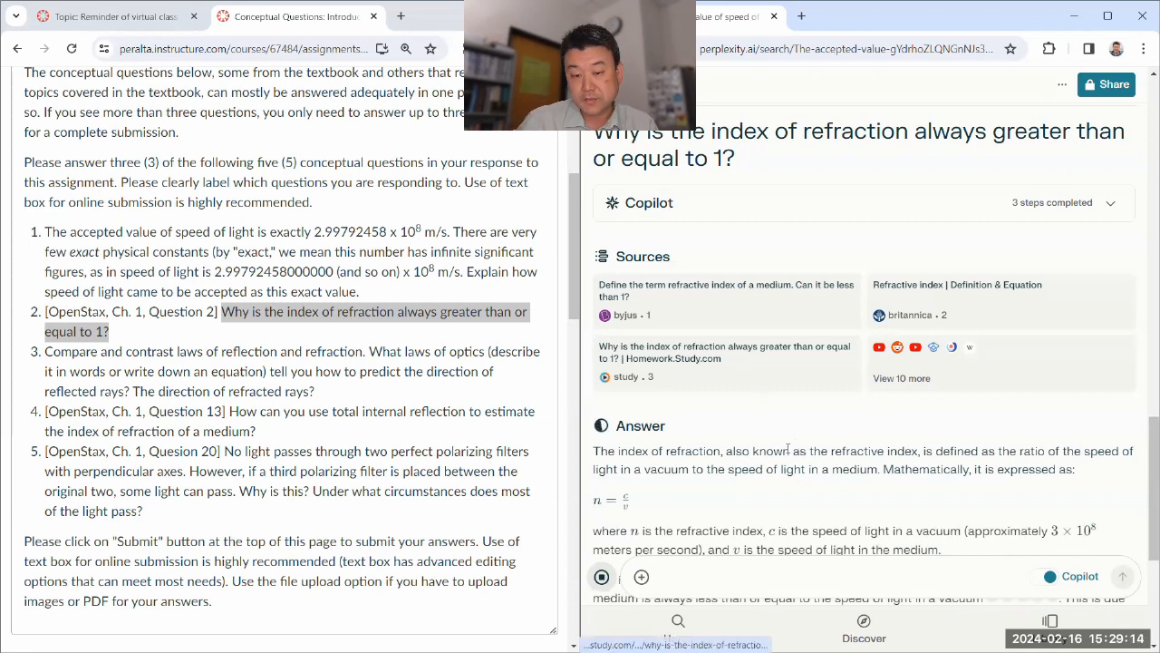
# Read the refractive-index answer through its X-ray exceptions, highlighting key passages.
pyautogui.scroll(-3)
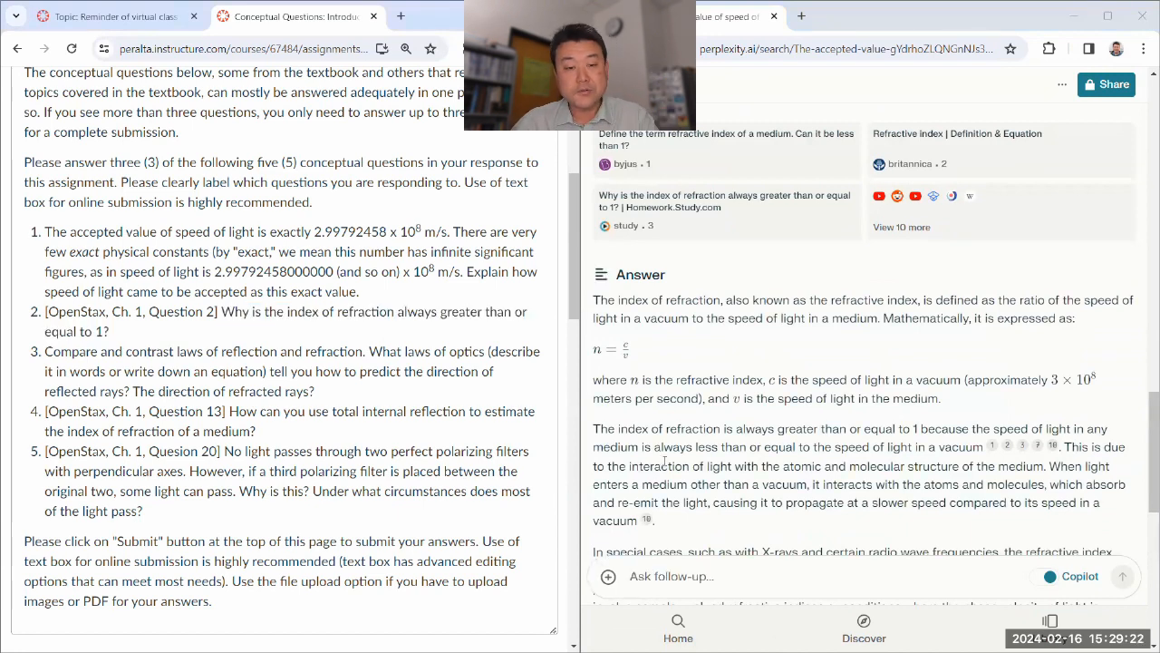
pyautogui.scroll(-3)
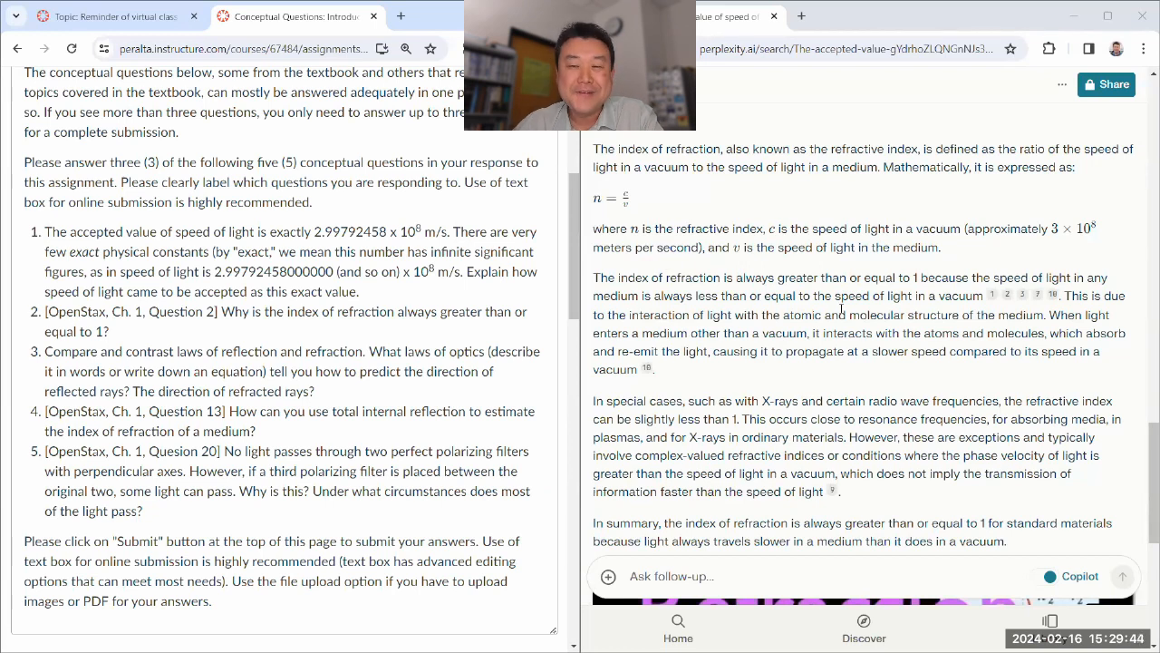
pyautogui.moveTo(729, 277); pyautogui.dragTo(770, 334)
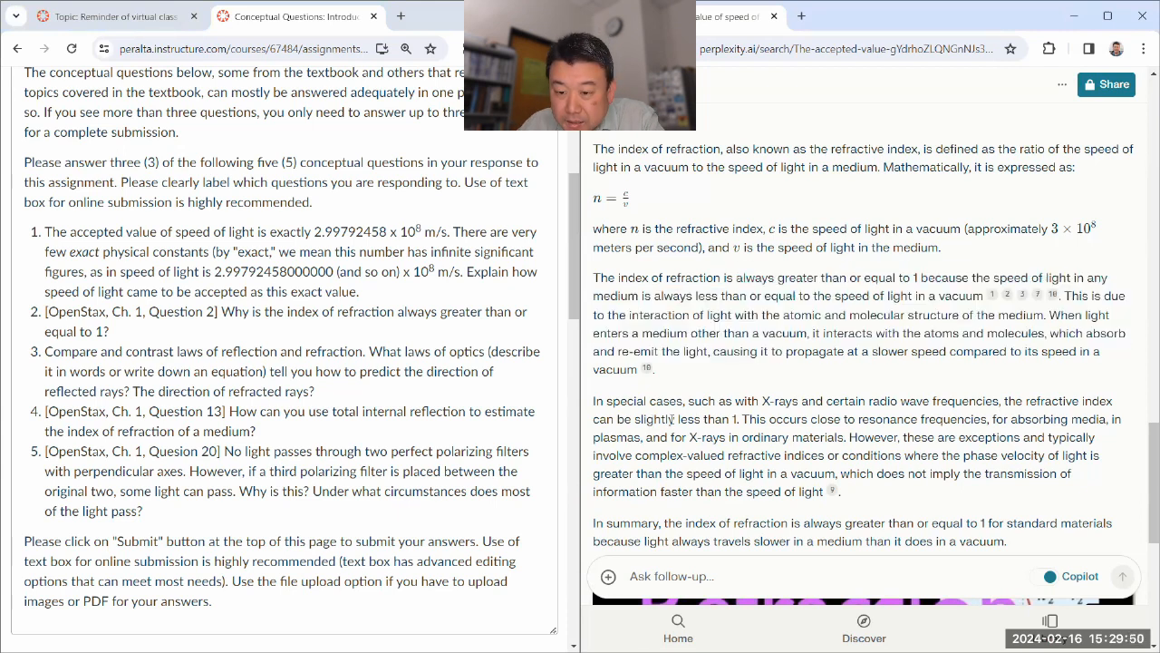
pyautogui.scroll(-3)
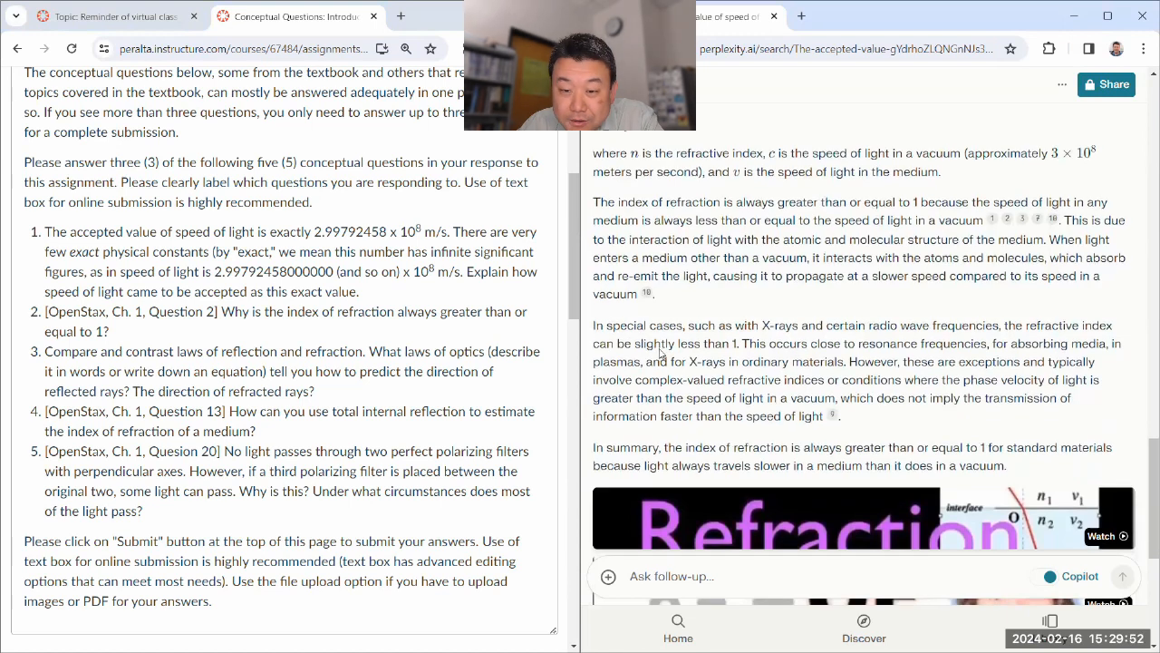
pyautogui.moveTo(595, 326); pyautogui.dragTo(838, 415)
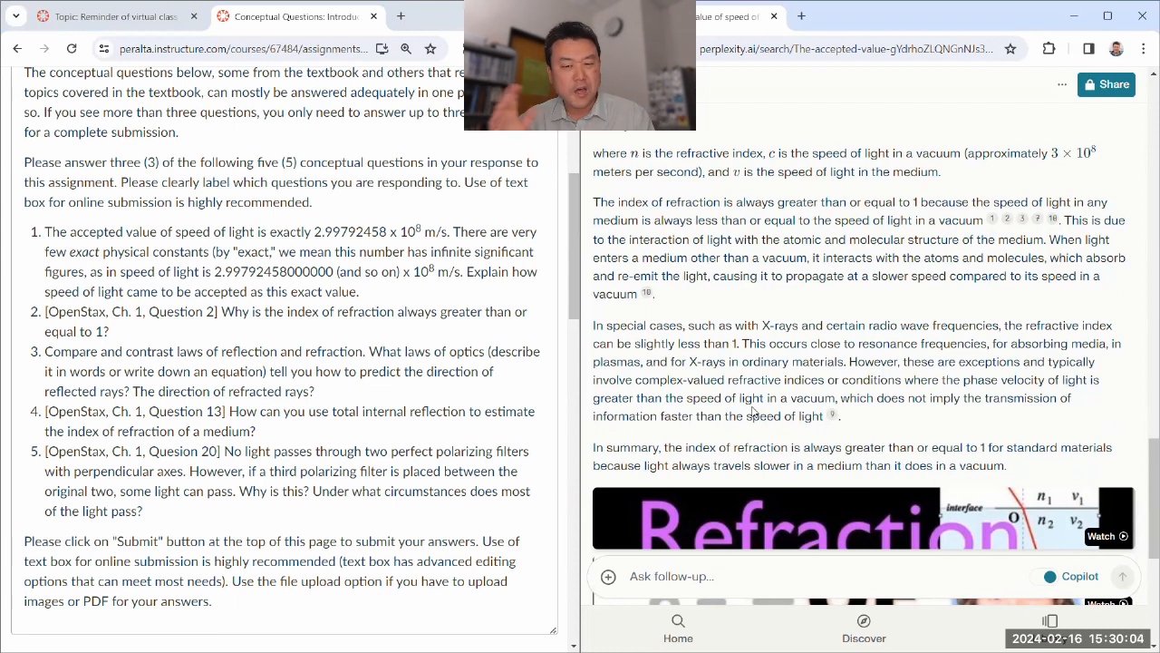
# Reach the summary and pull the Wikipedia refractive index source into its own tab.
pyautogui.scroll(-3)
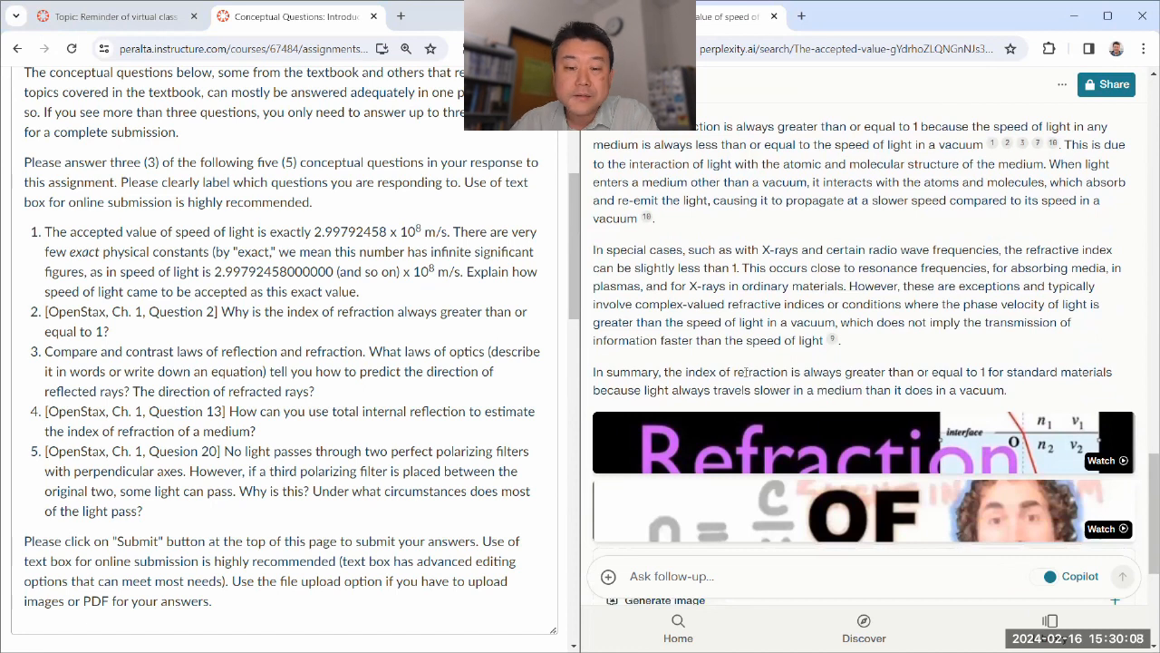
pyautogui.scroll(-3)
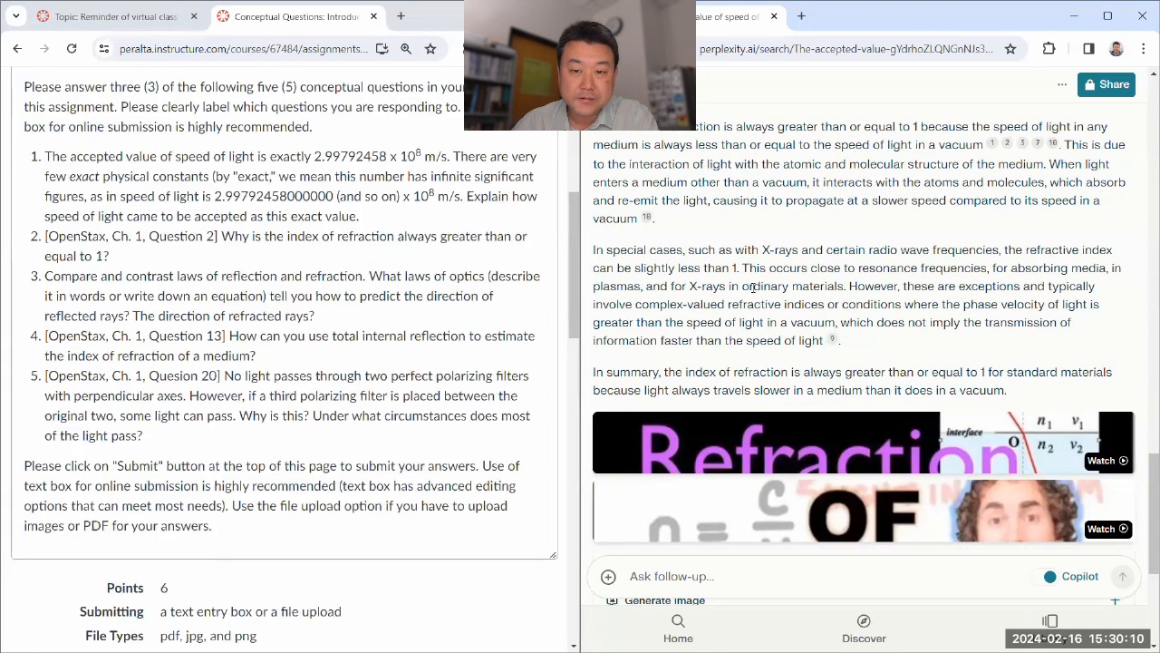
pyautogui.moveTo(593, 250); pyautogui.dragTo(841, 341)
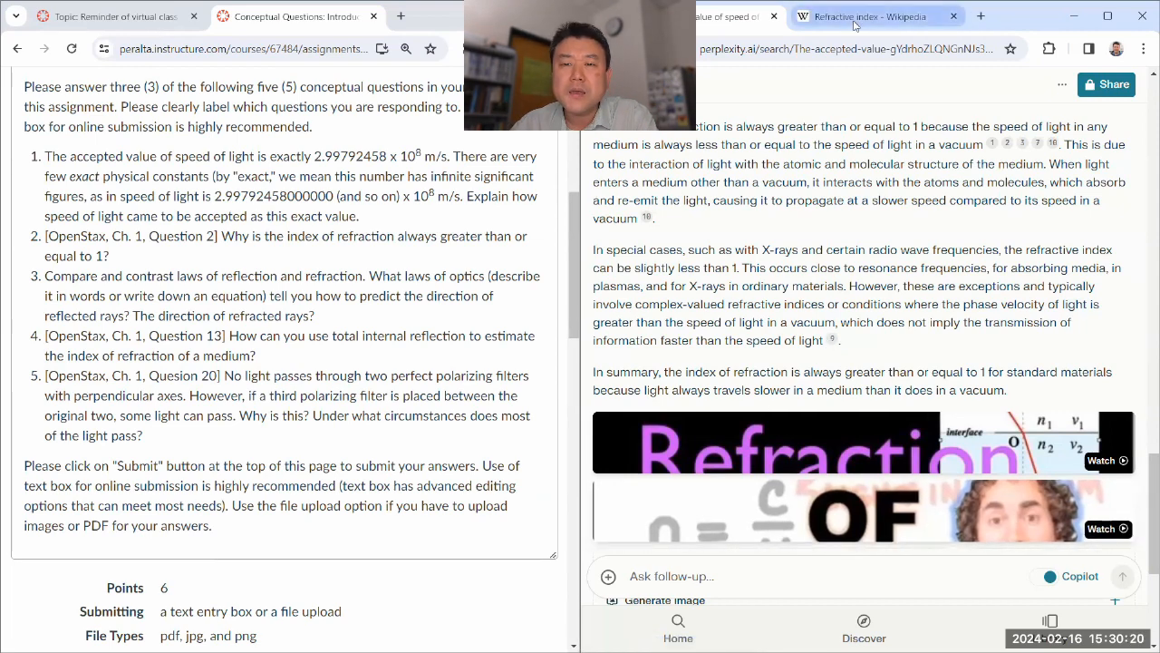
# From the Contents panel expand the nonscalar and complex index entries and jump to X-ray and extreme UV.
pyautogui.click(874, 16)
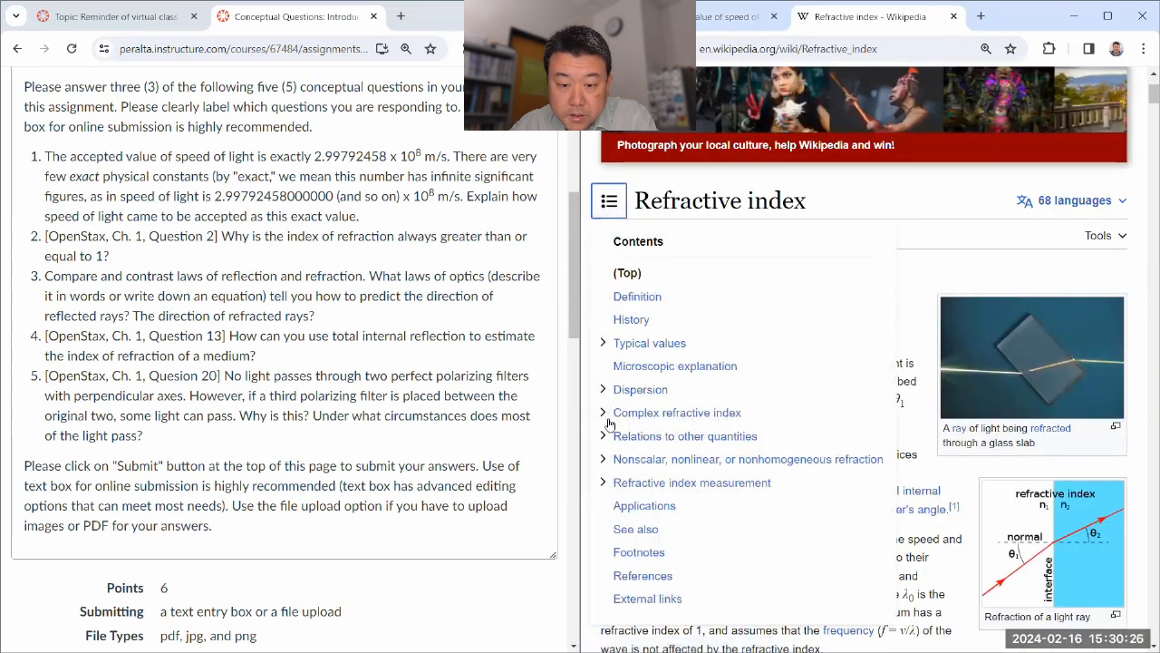
pyautogui.click(602, 458)
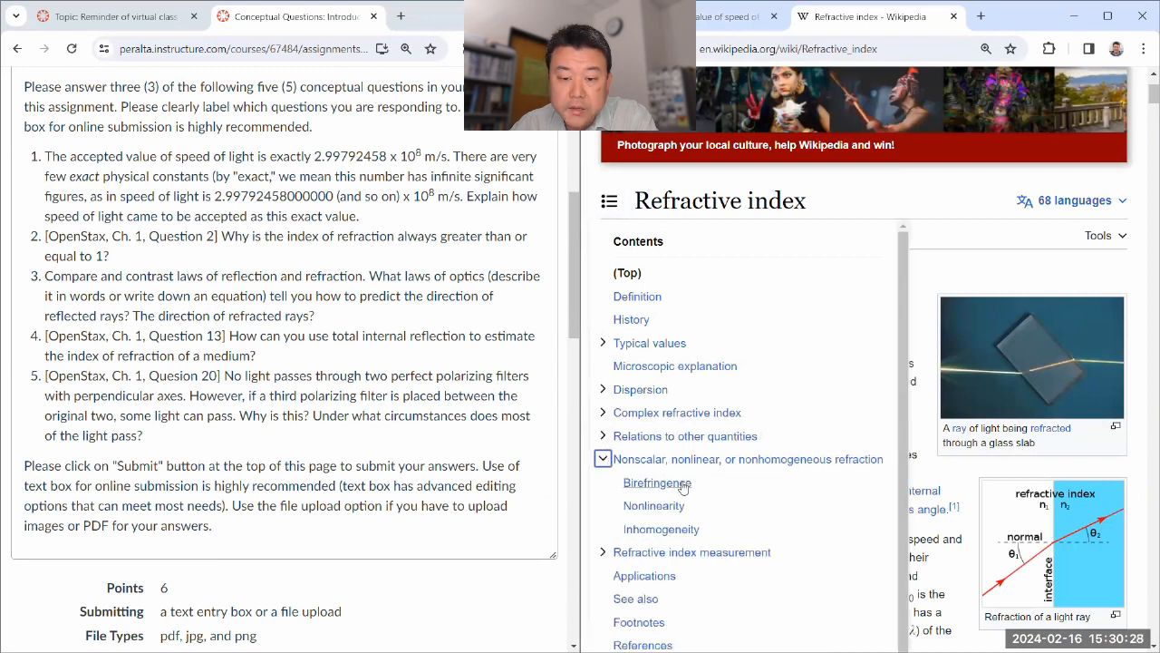
pyautogui.moveTo(652, 505)
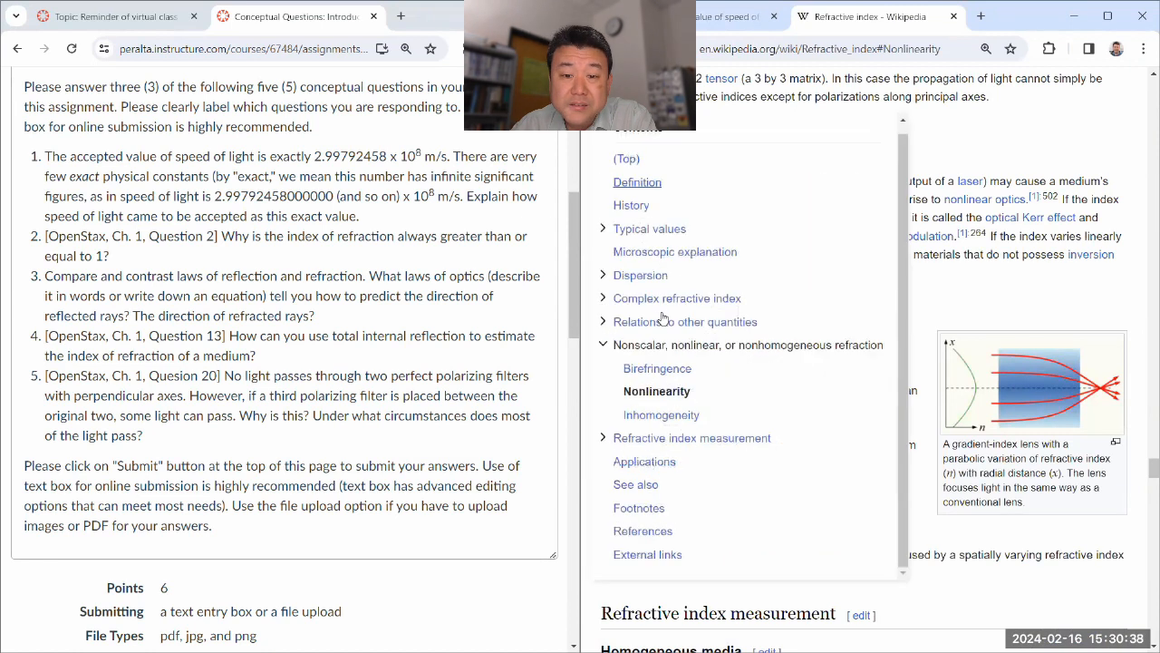
pyautogui.click(602, 297)
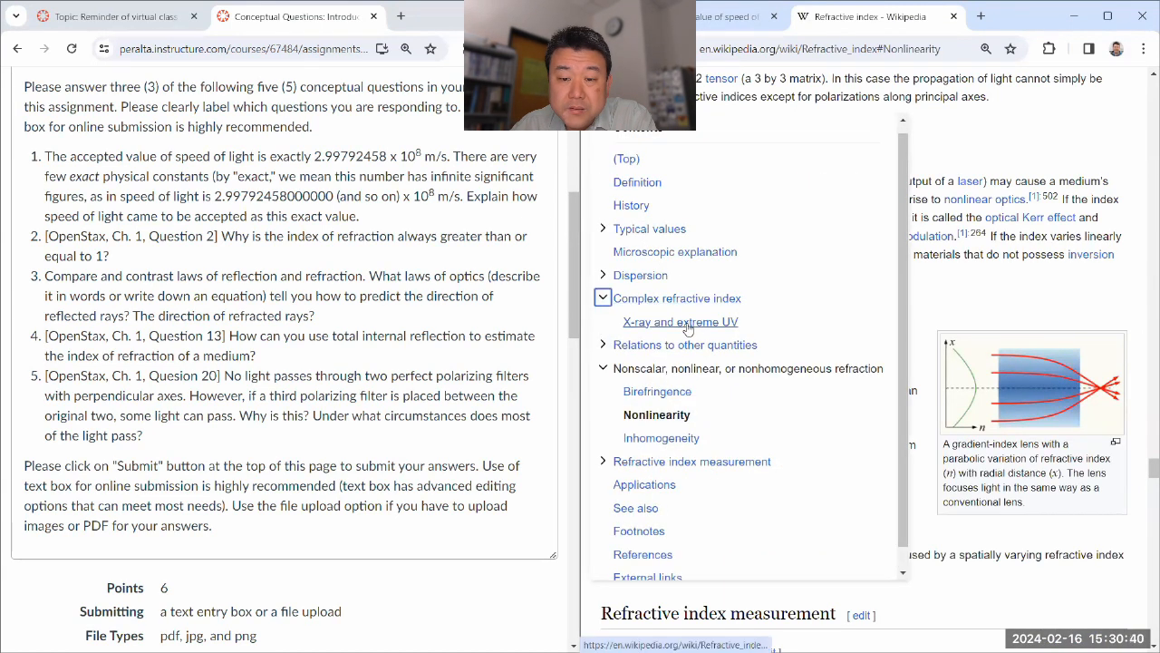
pyautogui.click(680, 322)
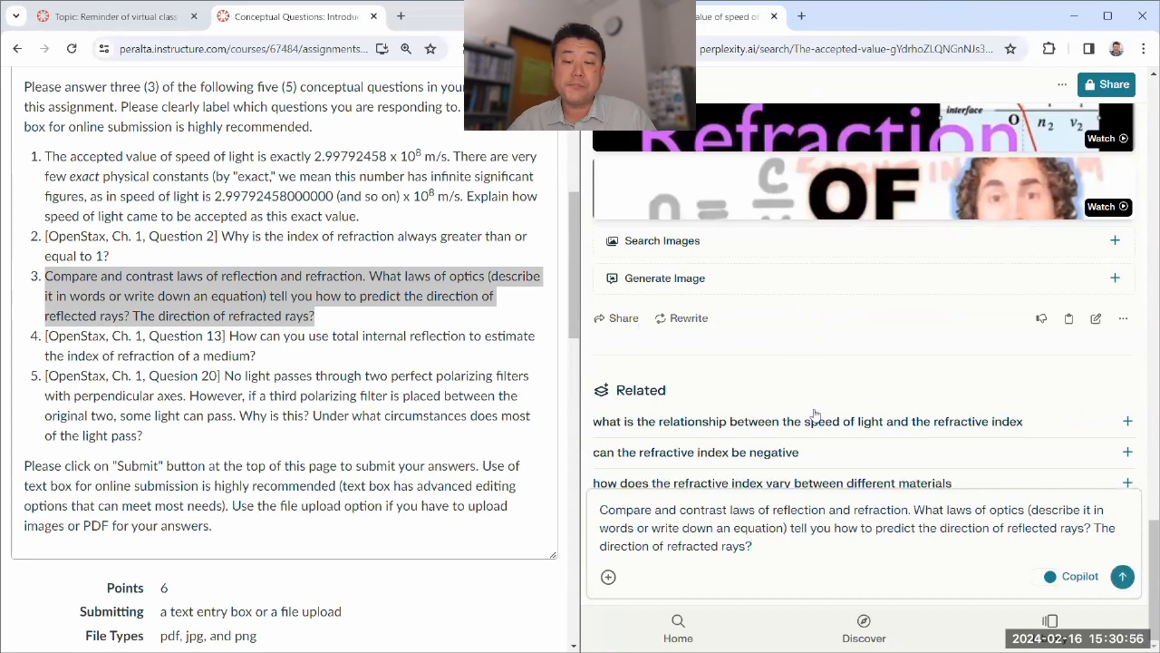
# Submit question 3 comparing reflection and refraction to Perplexity.
pyautogui.click(1122, 576)
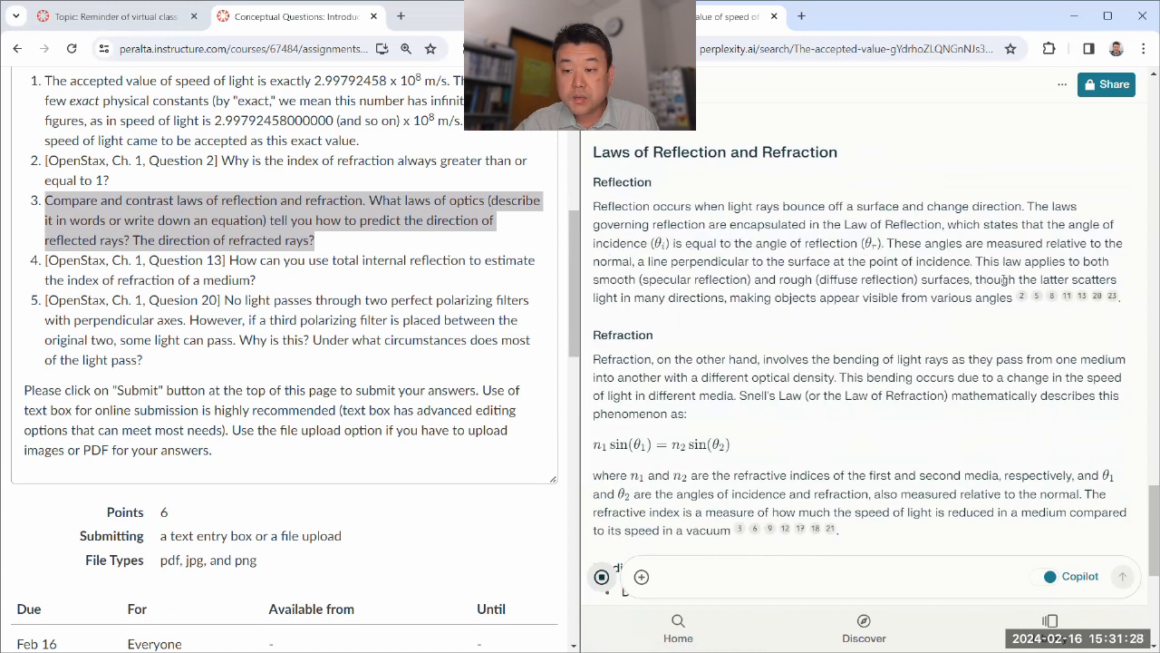
pyautogui.scroll(-3)
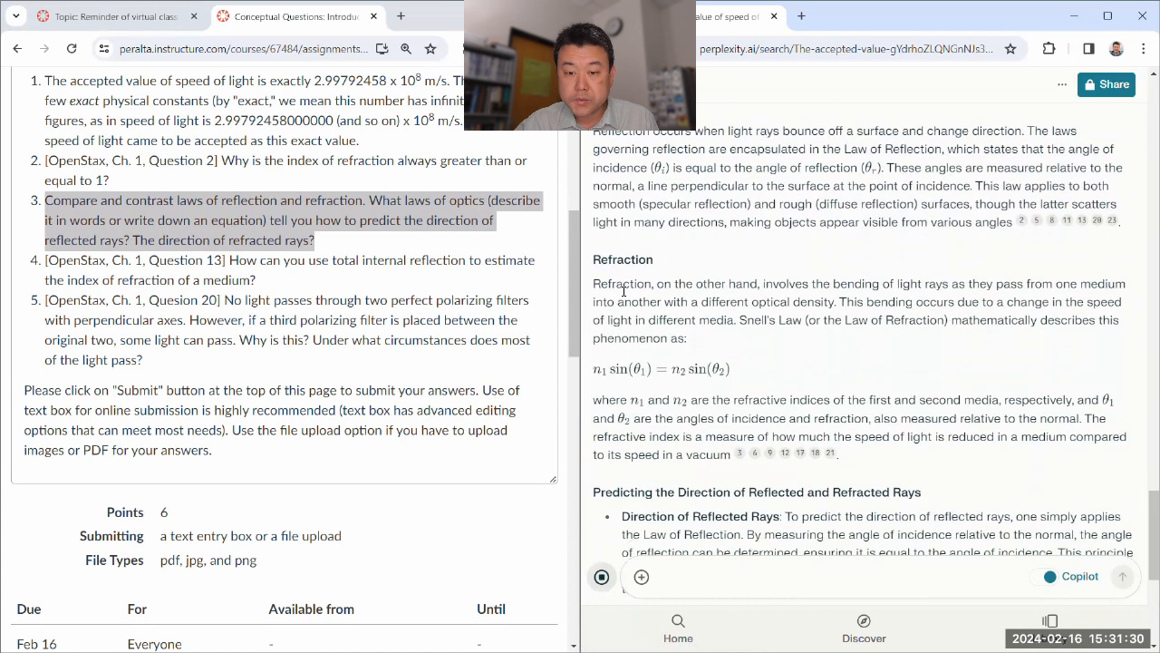
pyautogui.moveTo(739, 319); pyautogui.dragTo(802, 319)
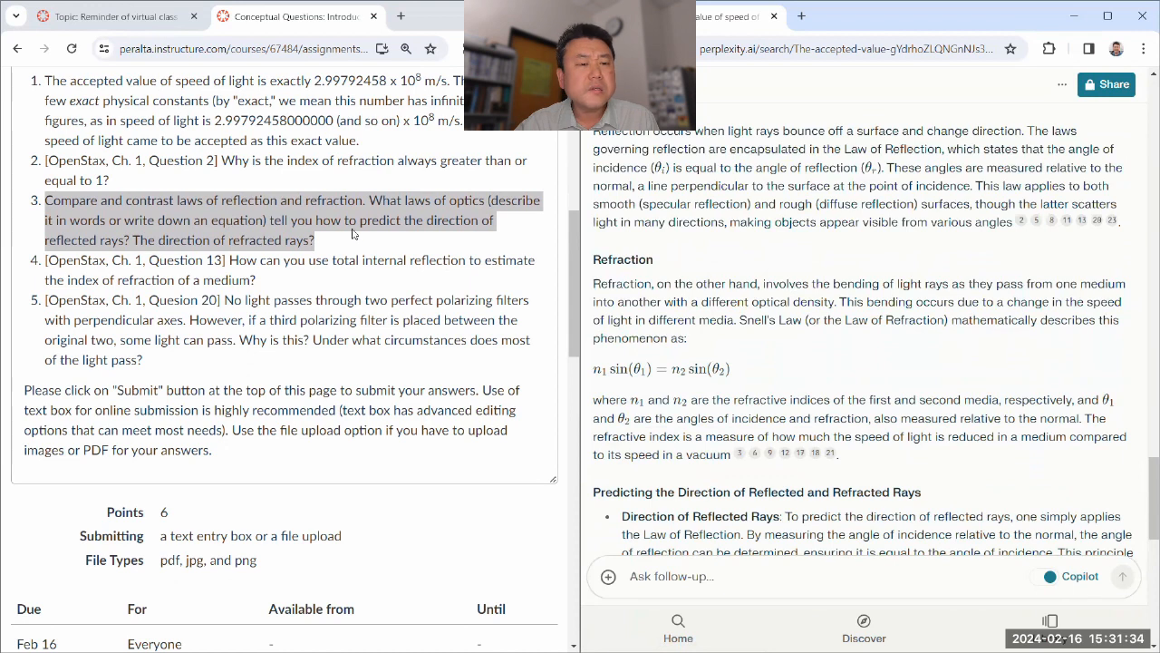
pyautogui.moveTo(827, 327)
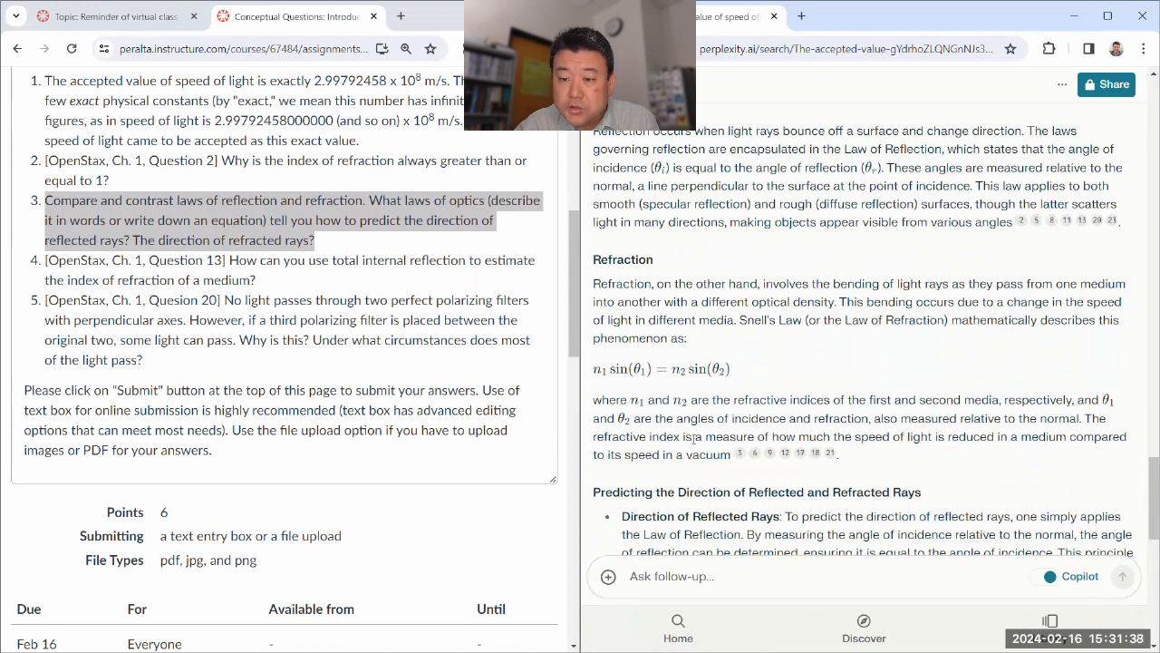
pyautogui.scroll(-3)
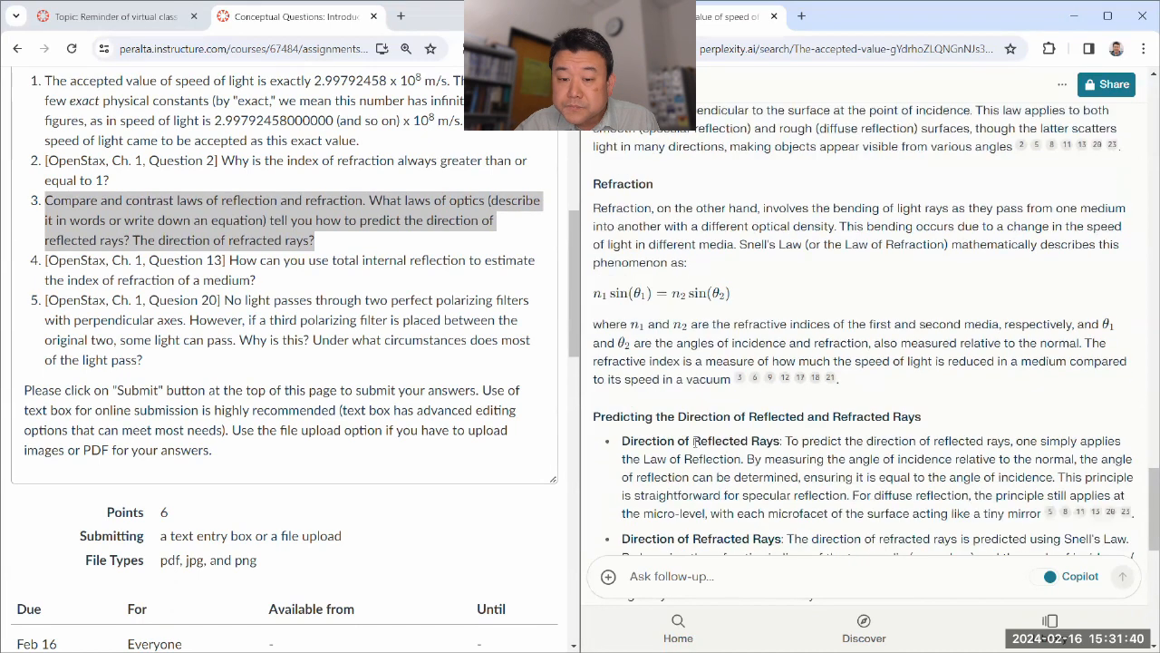
pyautogui.scroll(-3)
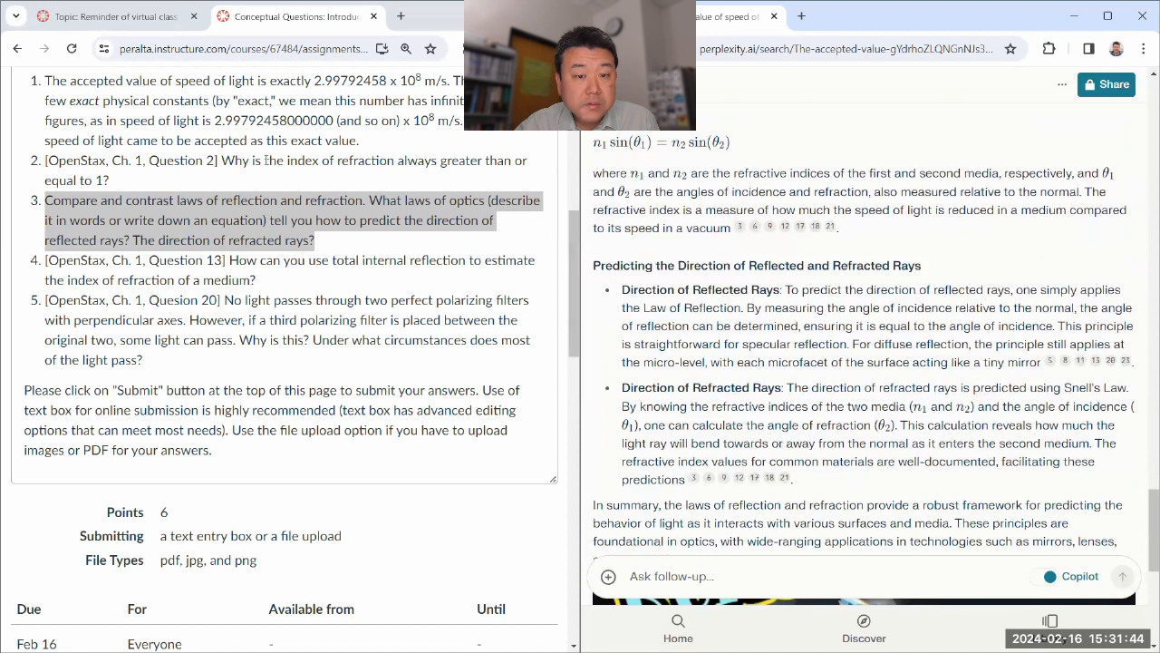
pyautogui.moveTo(363, 232)
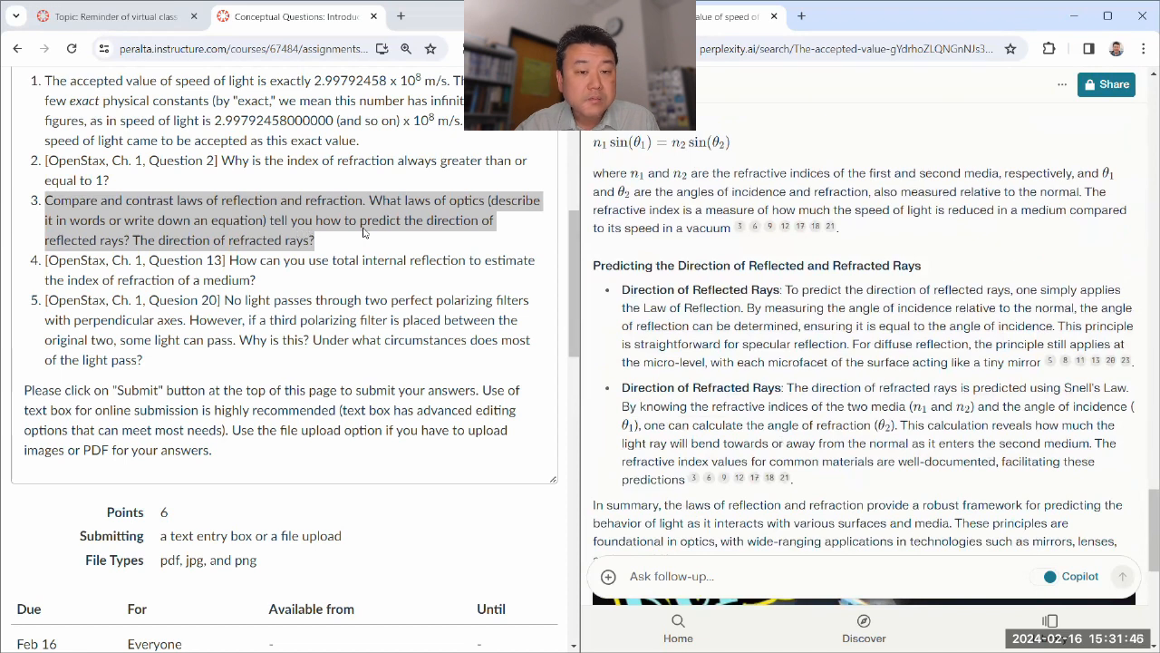
pyautogui.moveTo(370, 200); pyautogui.dragTo(399, 221)
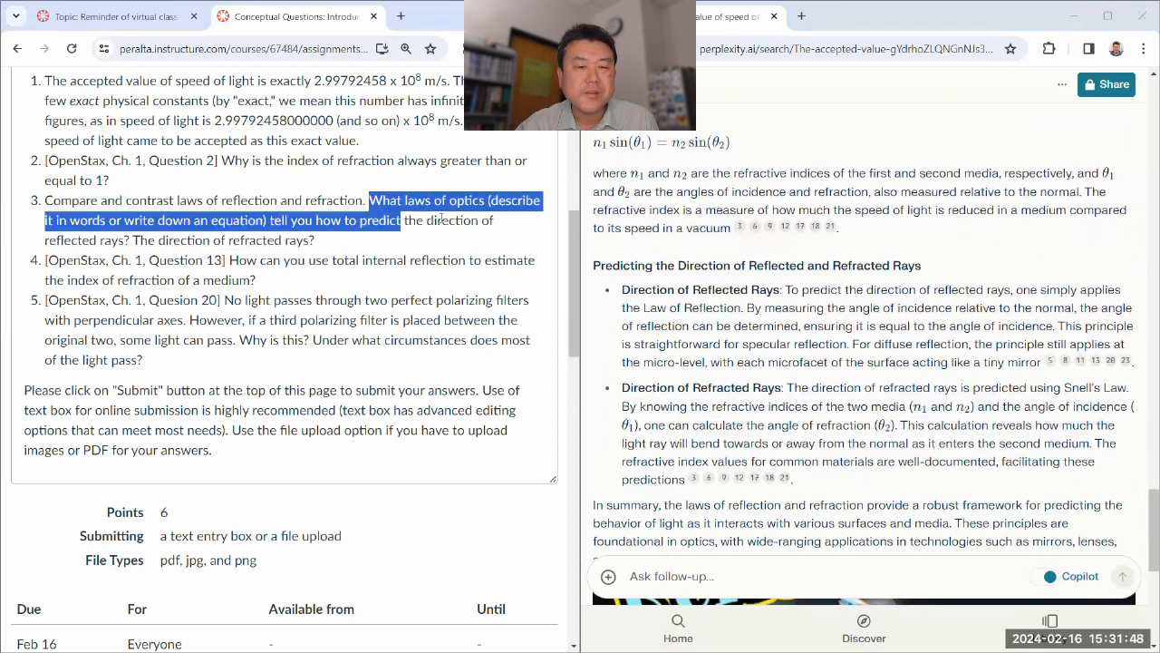
pyautogui.scroll(-3)
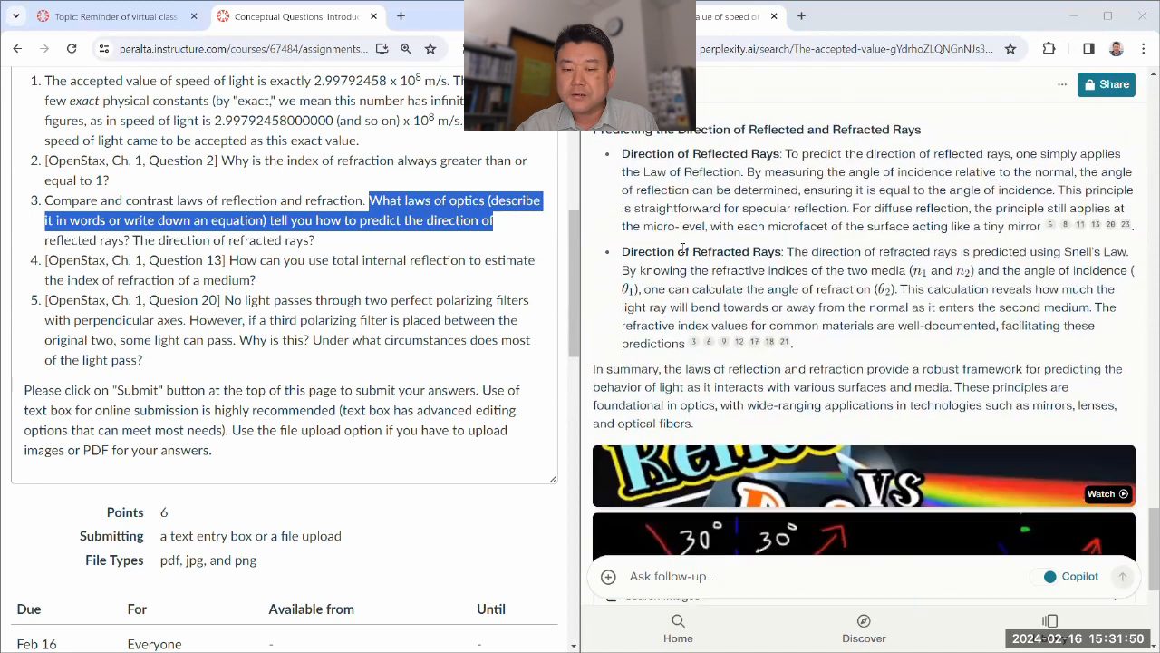
pyautogui.scroll(-3)
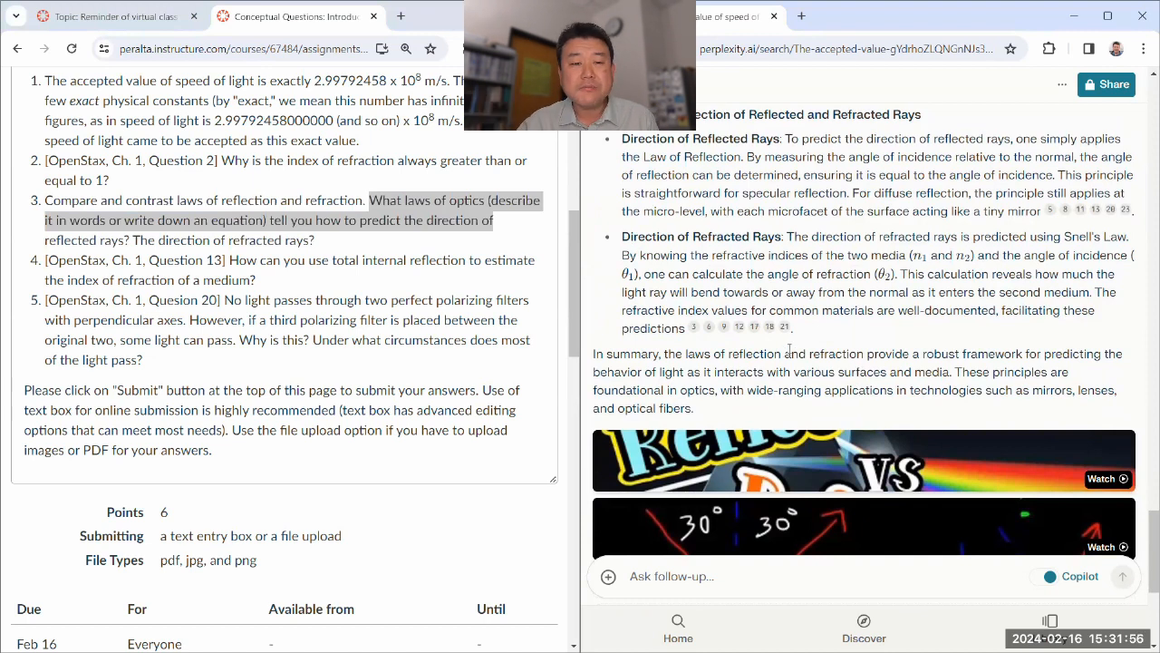
pyautogui.moveTo(863, 341)
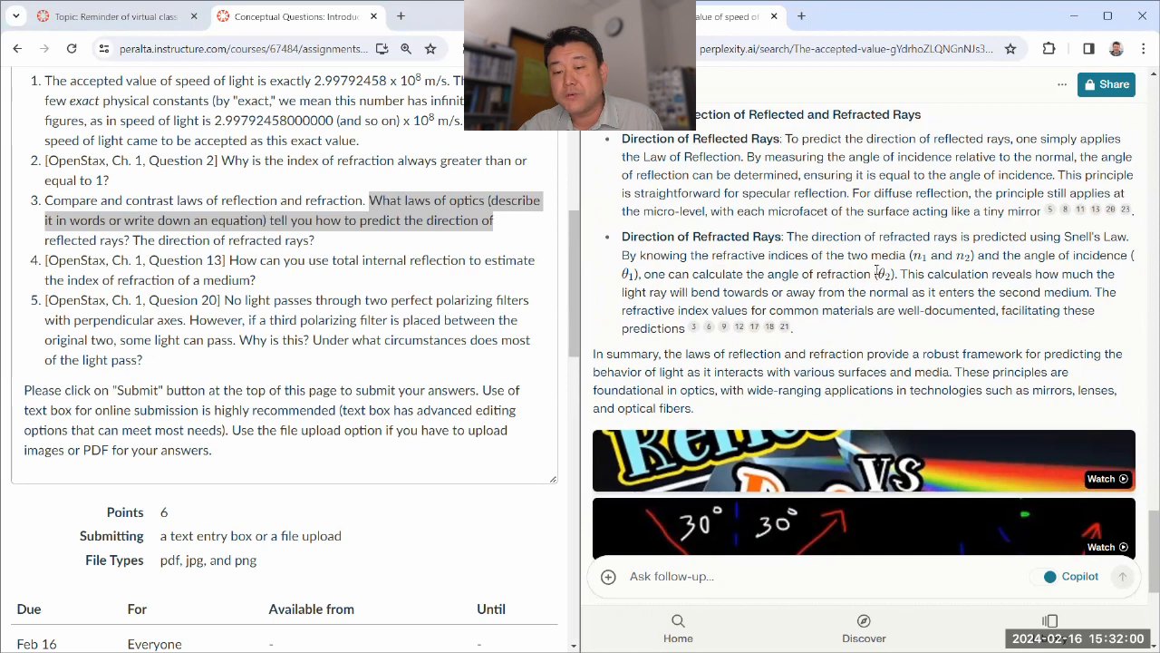
pyautogui.scroll(-3)
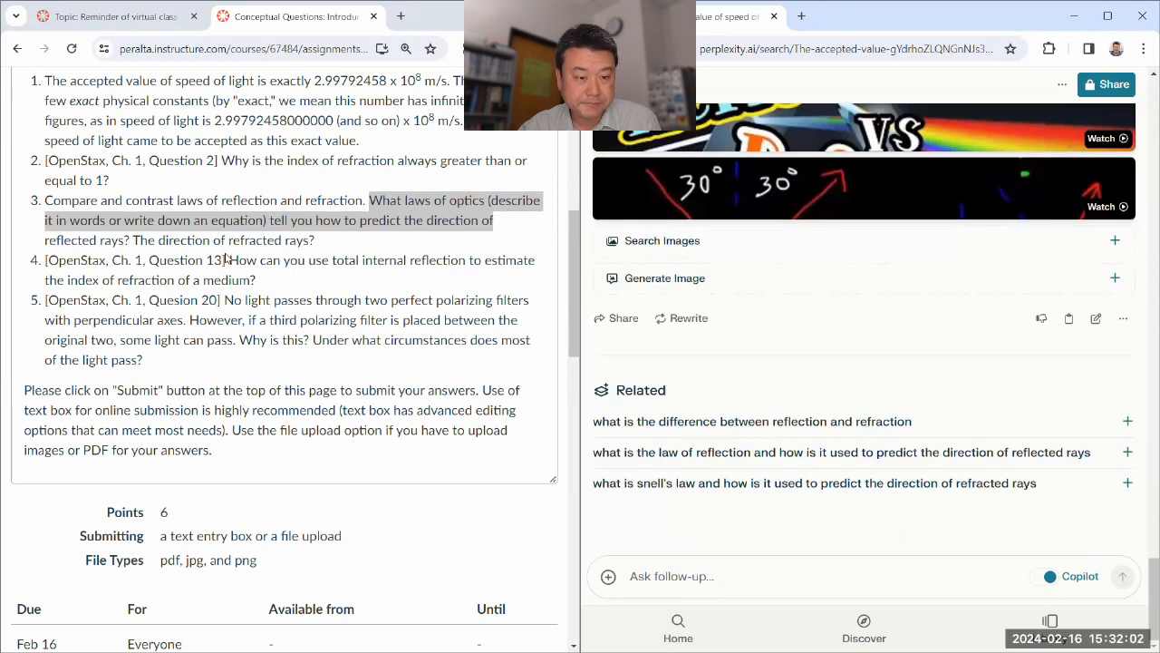
pyautogui.moveTo(228, 261); pyautogui.dragTo(258, 280)
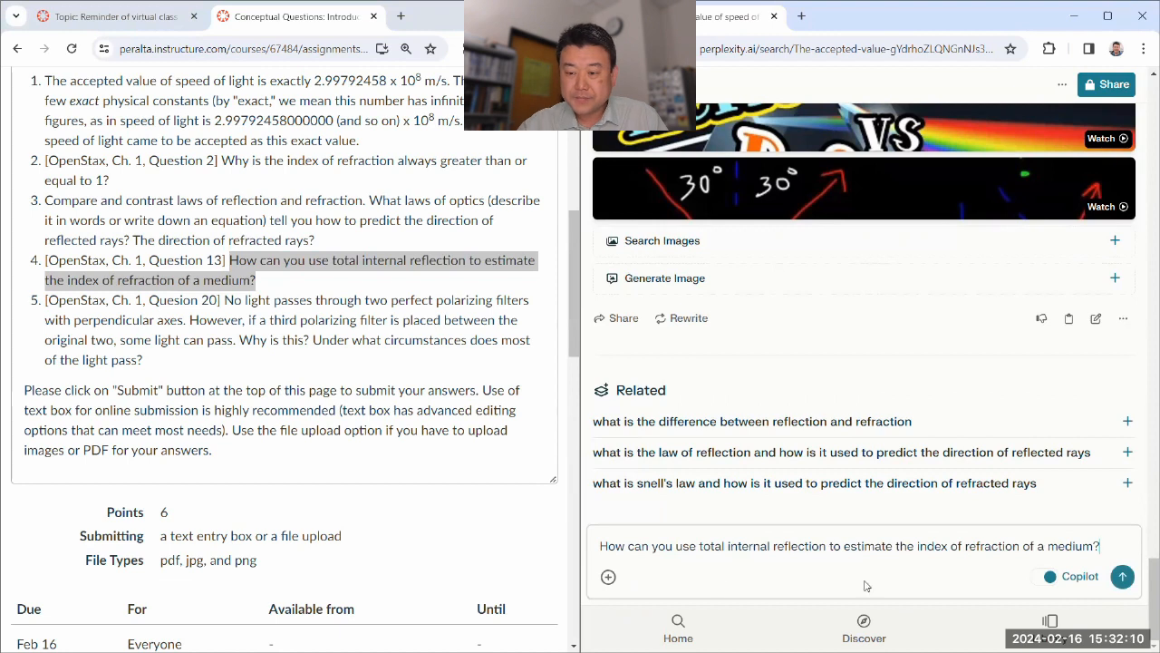
# Send question 4 on total internal reflection and read the critical-angle explanation.
pyautogui.click(1122, 576)
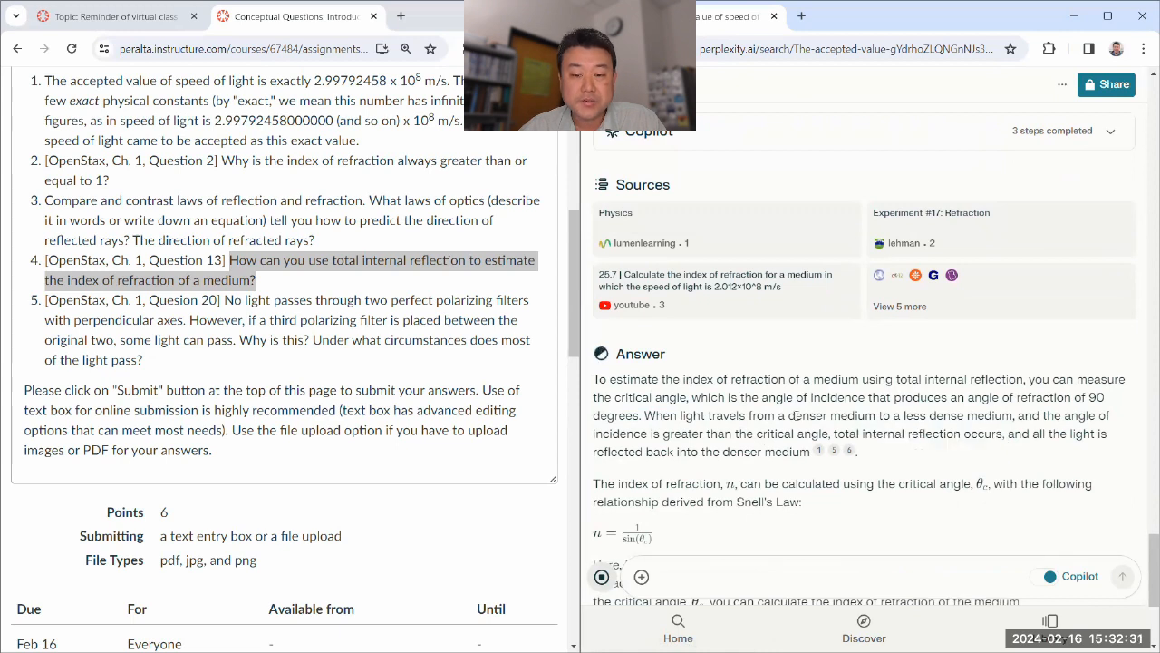
pyautogui.scroll(-3)
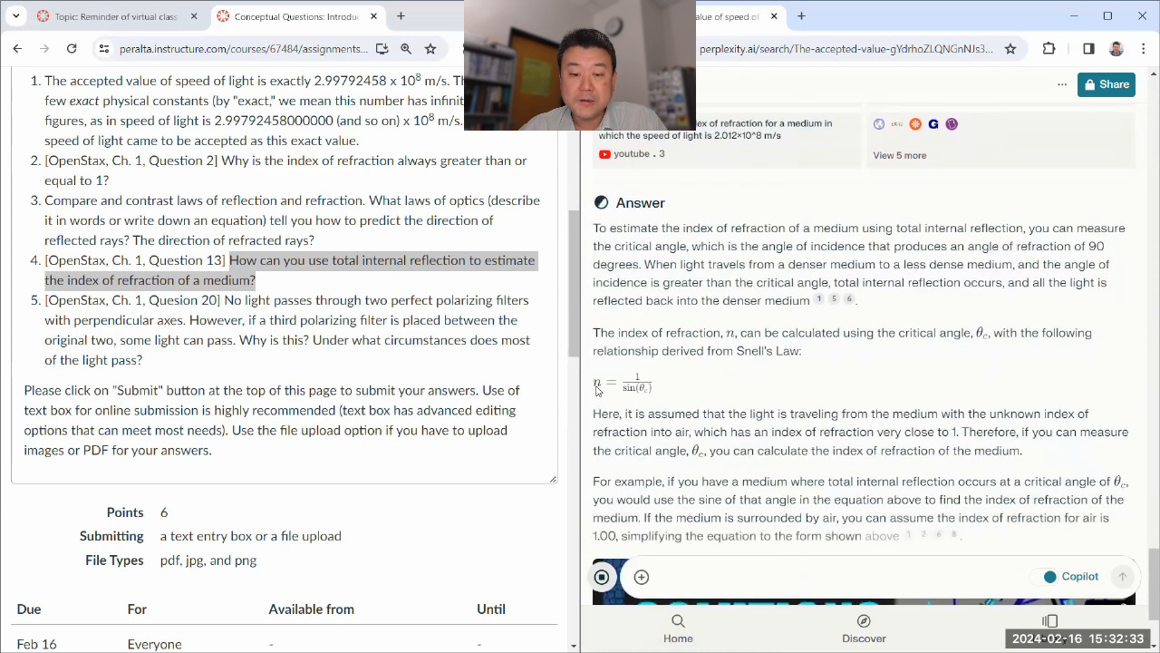
pyautogui.scroll(-3)
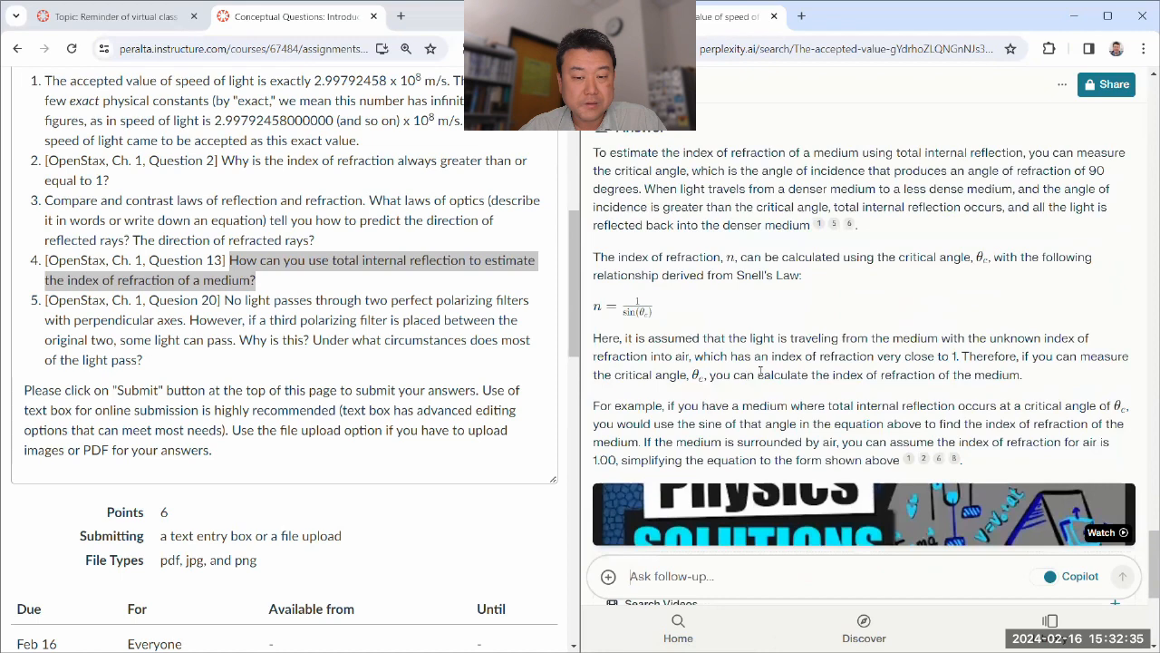
pyautogui.scroll(-3)
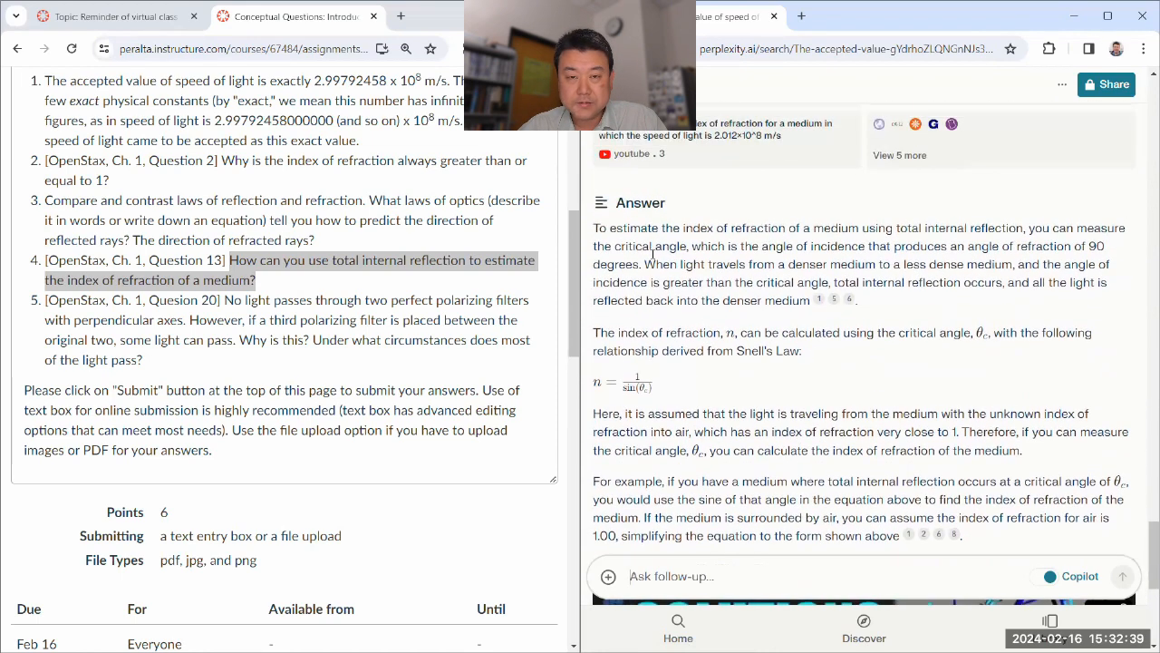
pyautogui.scroll(-3)
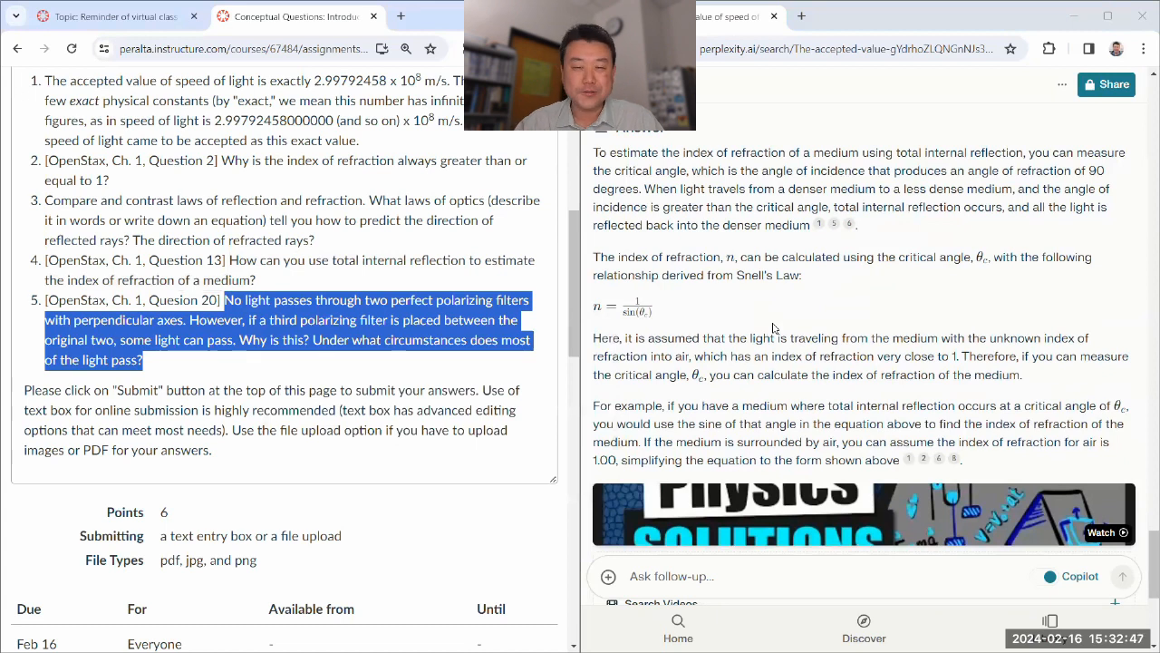
# Send question 5 on a third polarizing filter between crossed filters, then clear the Canvas selection.
pyautogui.scroll(-3)
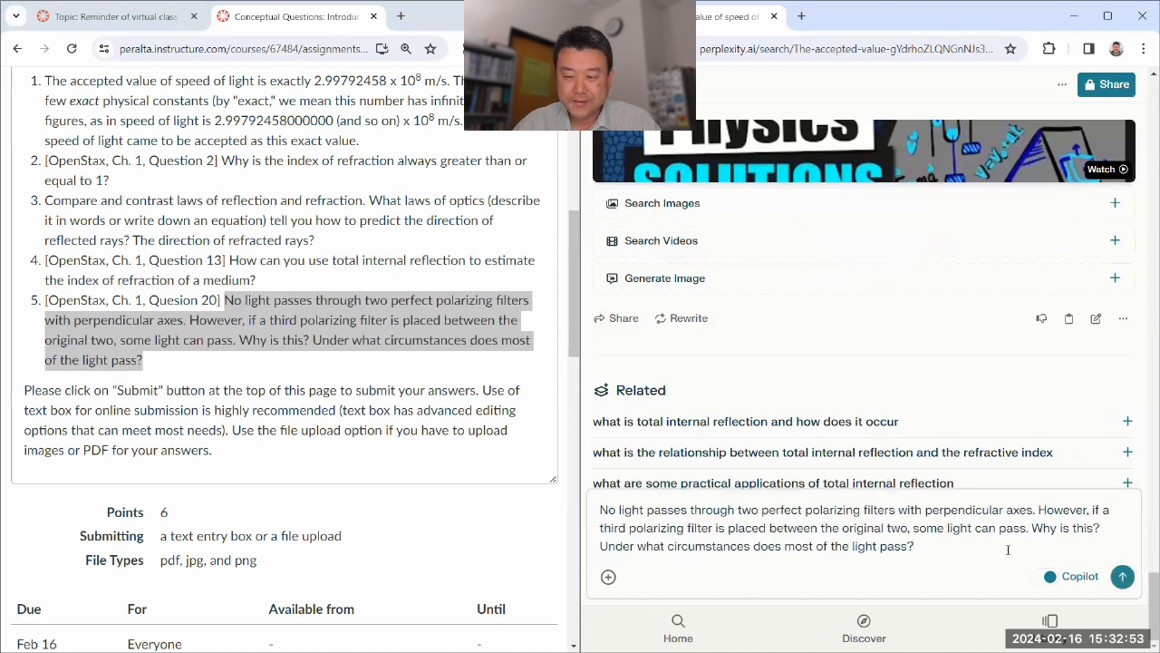
pyautogui.click(1123, 577)
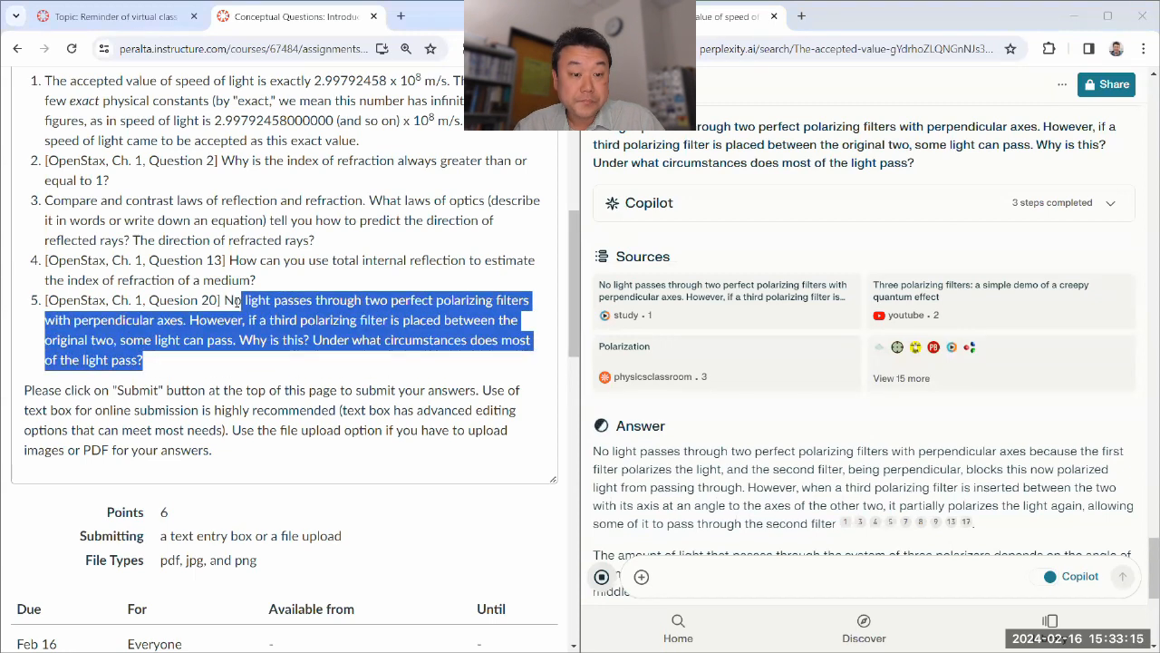
pyautogui.click(363, 318)
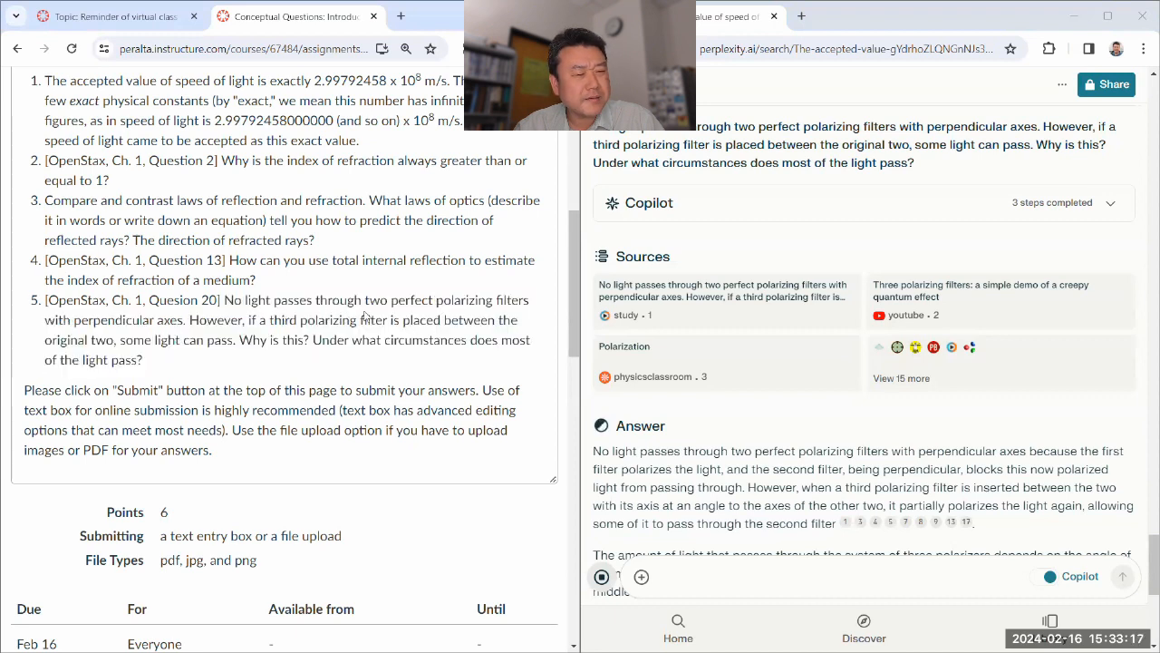
pyautogui.moveTo(730, 272)
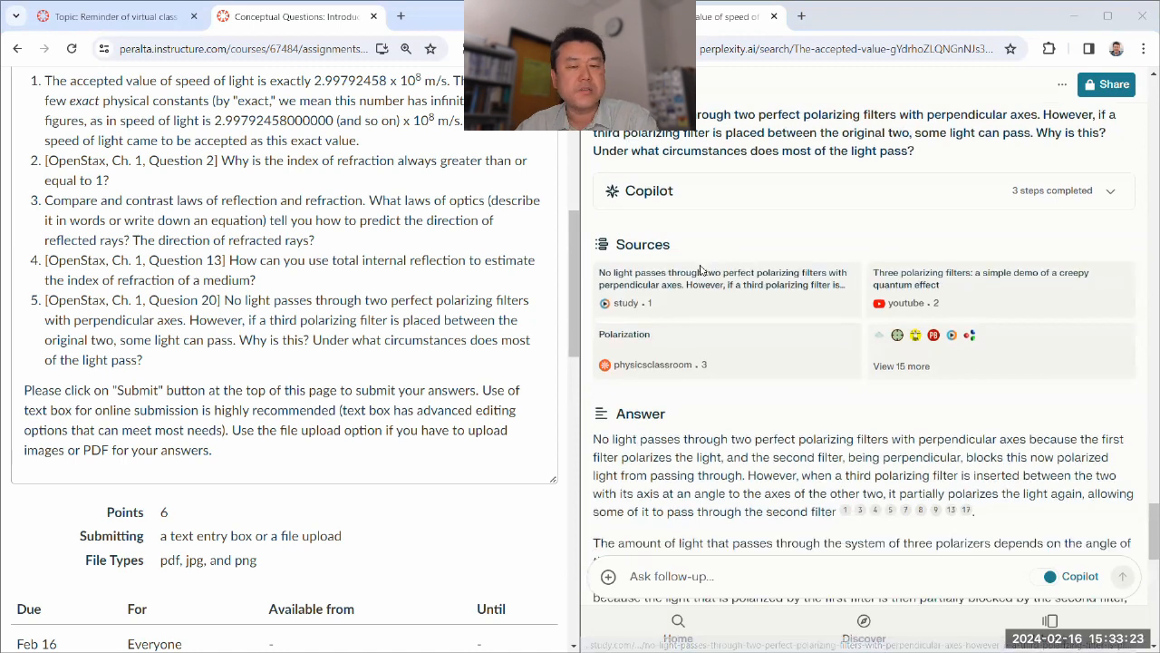
pyautogui.scroll(-3)
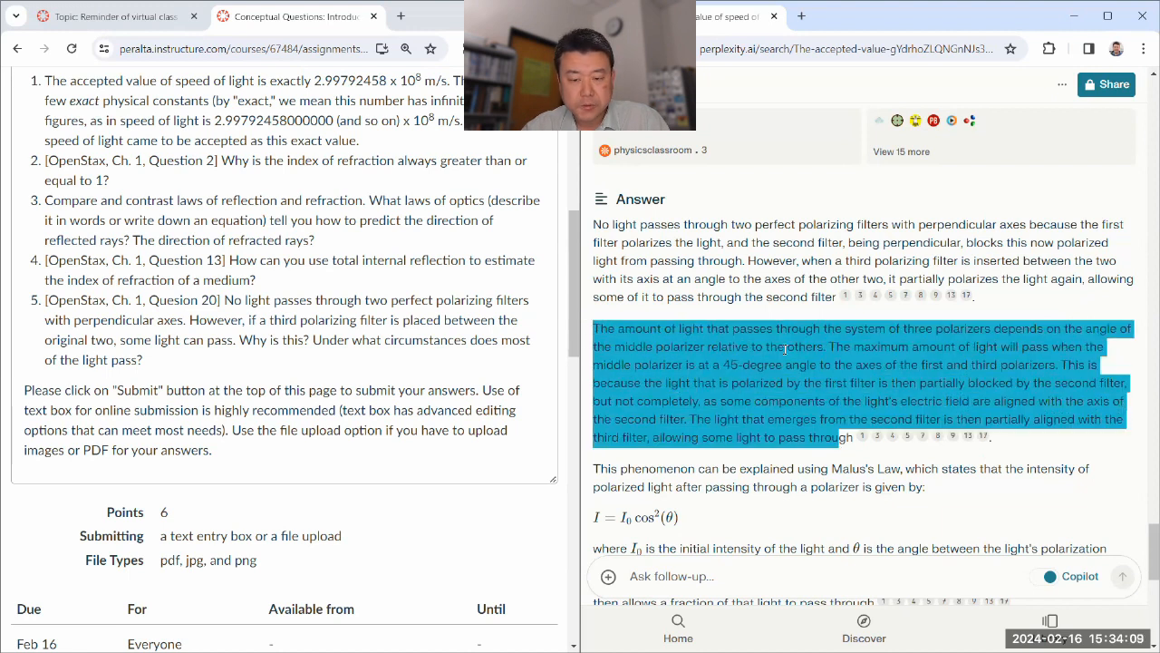
pyautogui.scroll(-3)
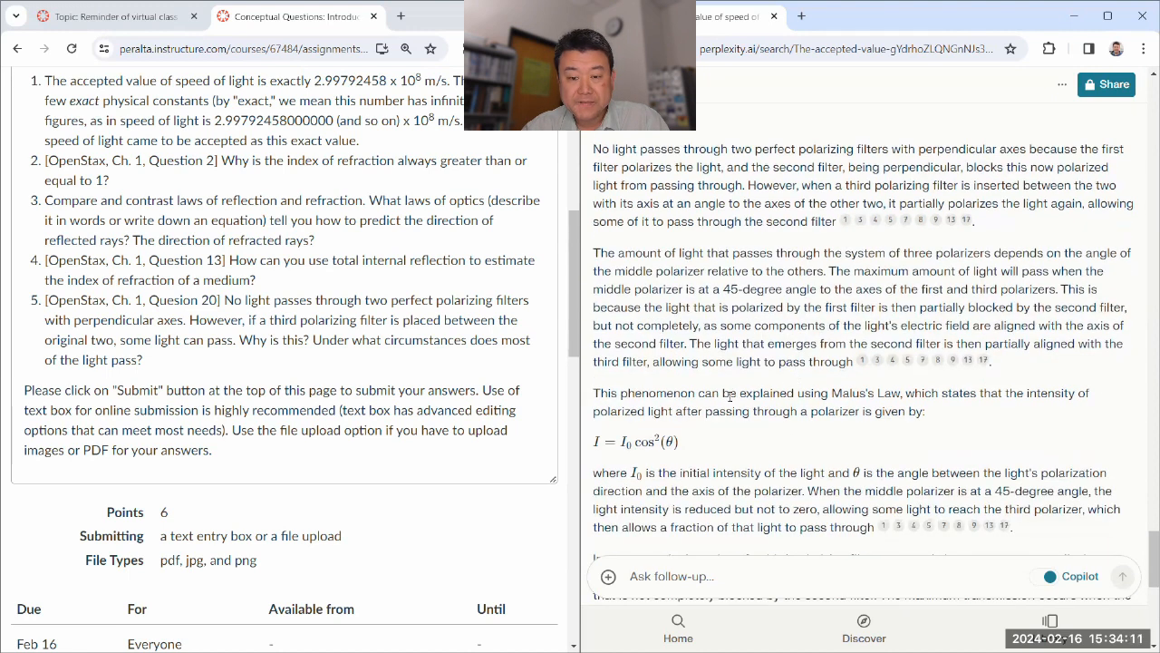
pyautogui.scroll(-3)
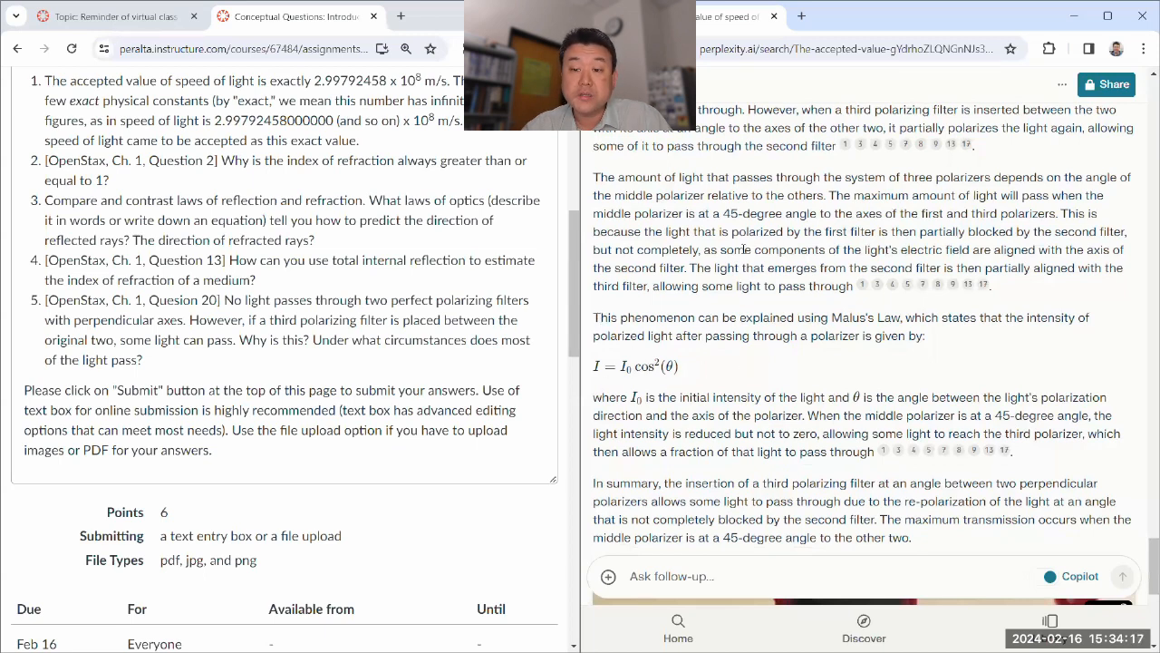
pyautogui.doubleClick(707, 250)
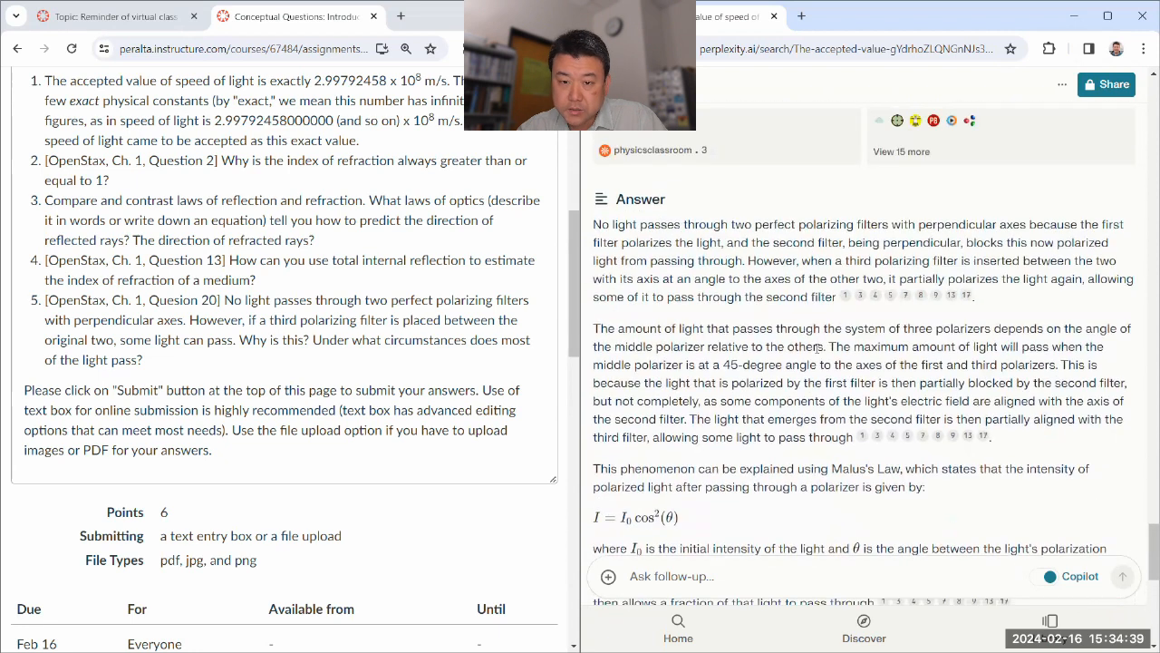
pyautogui.write('partially')
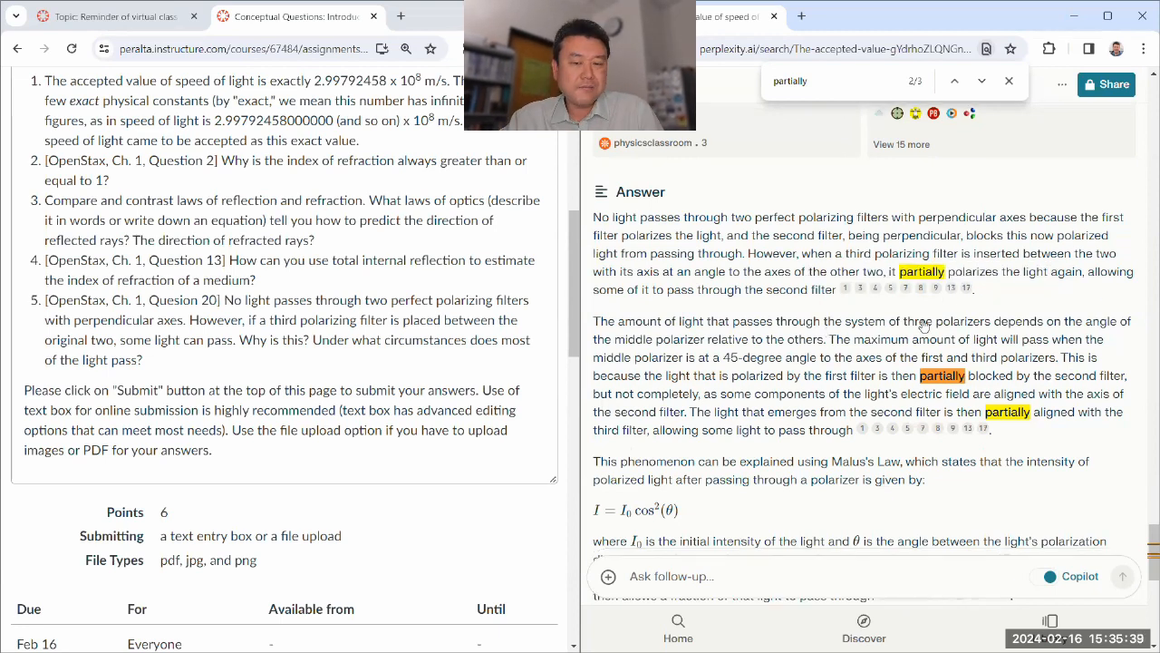
pyautogui.scroll(-3)
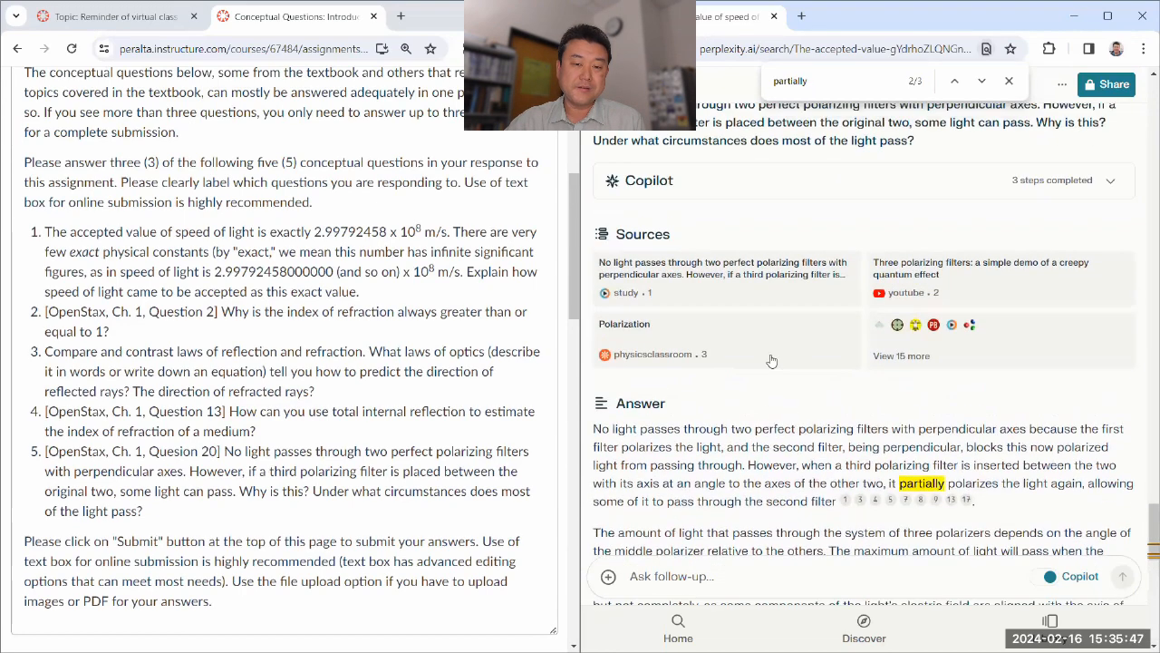
pyautogui.moveTo(787, 426)
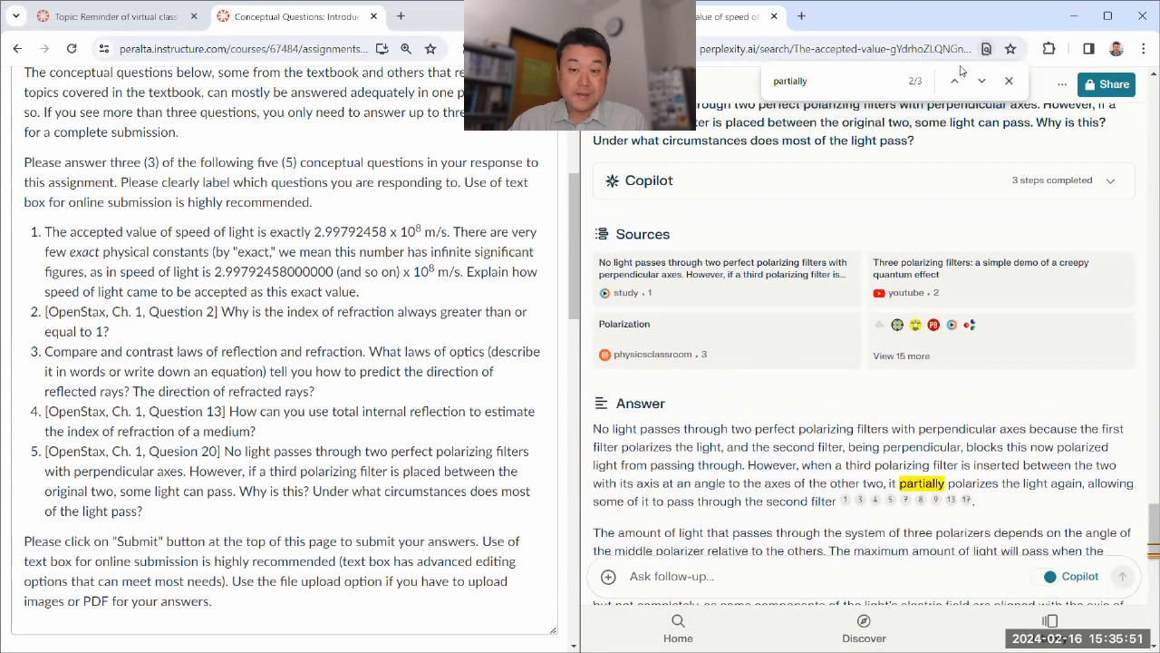
pyautogui.click(1008, 79)
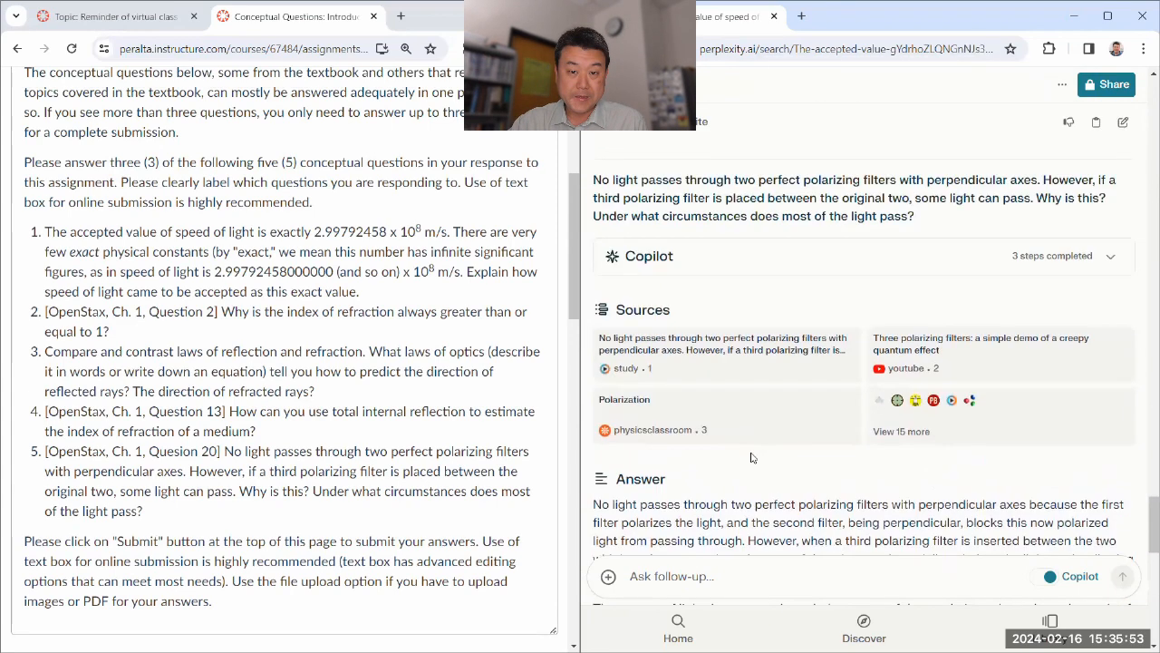
pyautogui.scroll(-3)
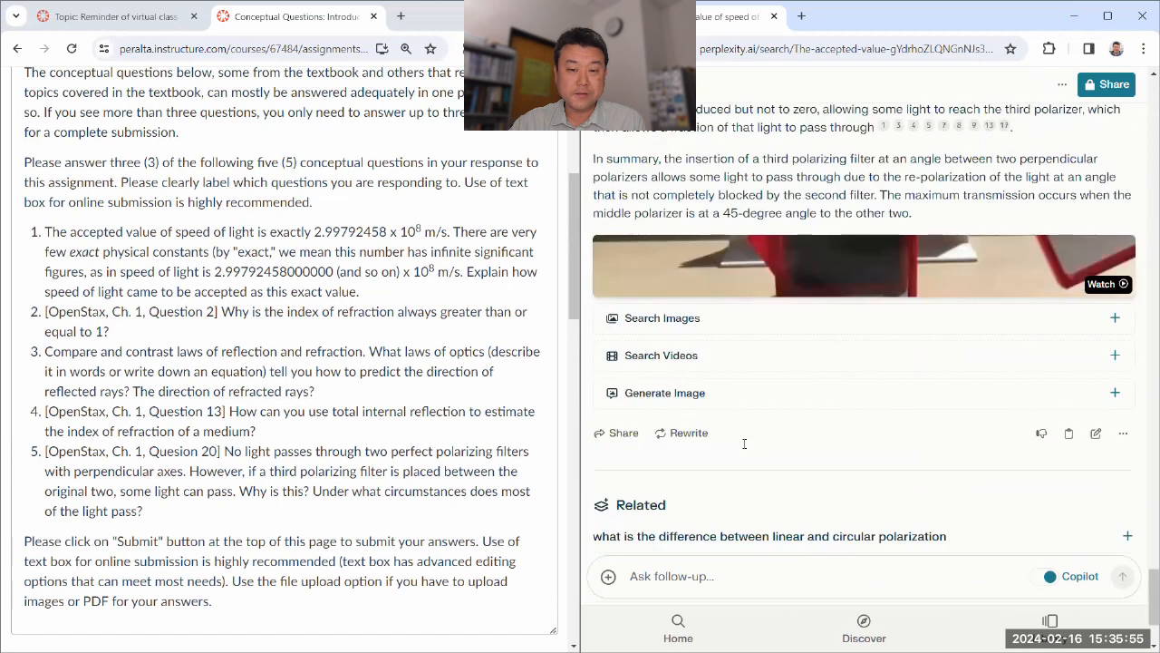